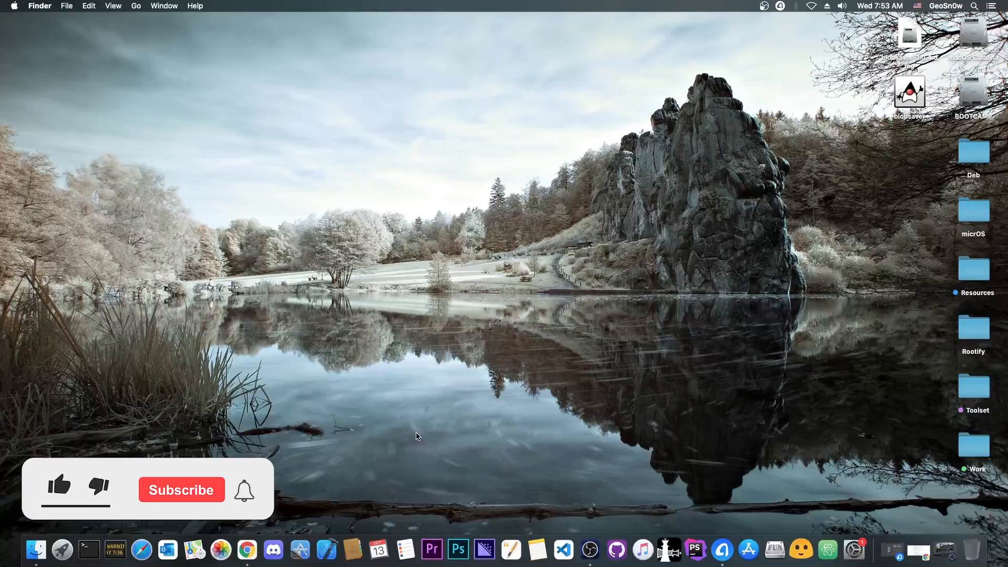
# Confirm in AnyTrans the connected iPod touch 7 runs iOS 14.8, then close AnyTrans.
pyautogui.click(58, 485)
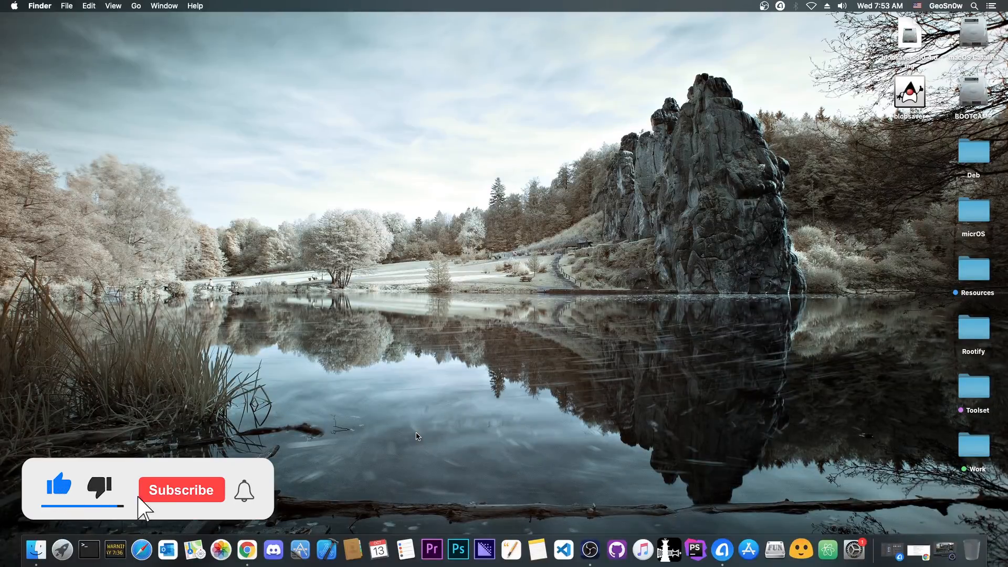
pyautogui.click(182, 490)
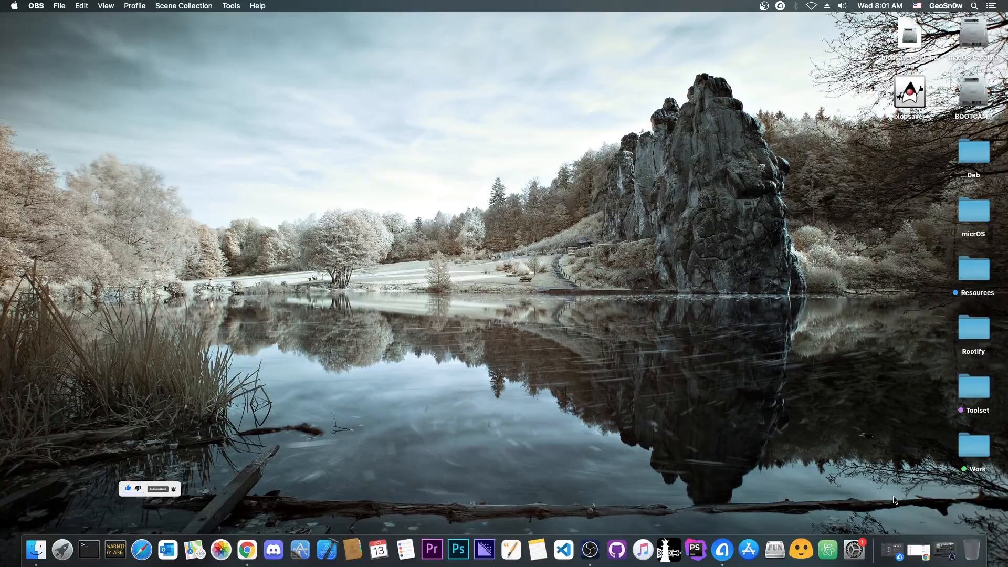
pyautogui.click(691, 550)
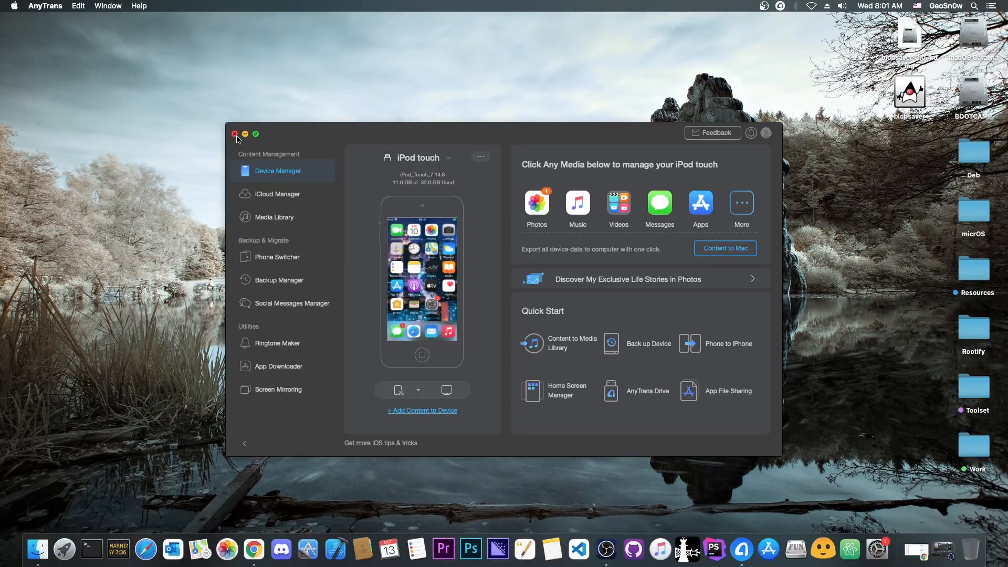
pyautogui.click(235, 132)
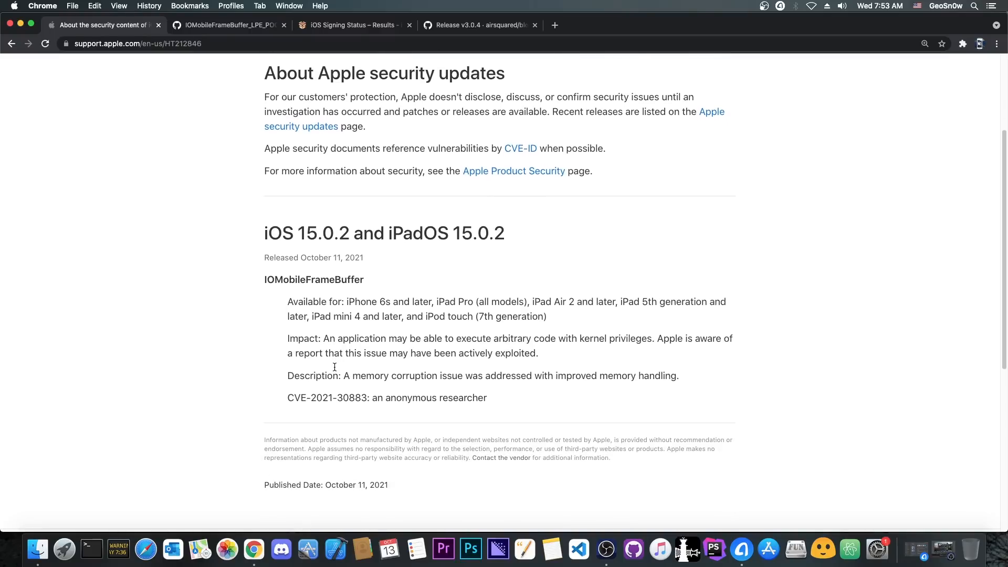
pyautogui.moveTo(334, 370)
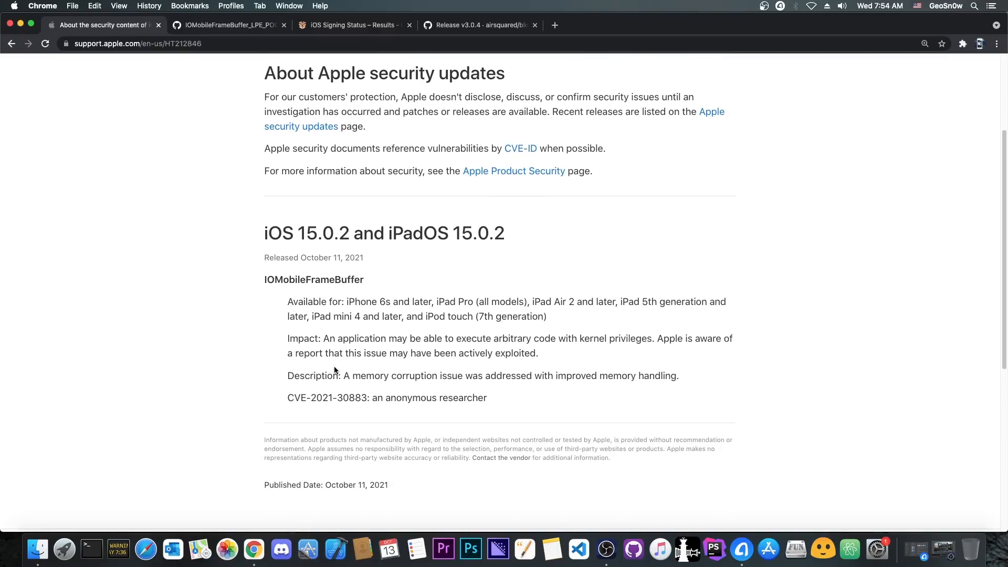
pyautogui.moveTo(342, 281)
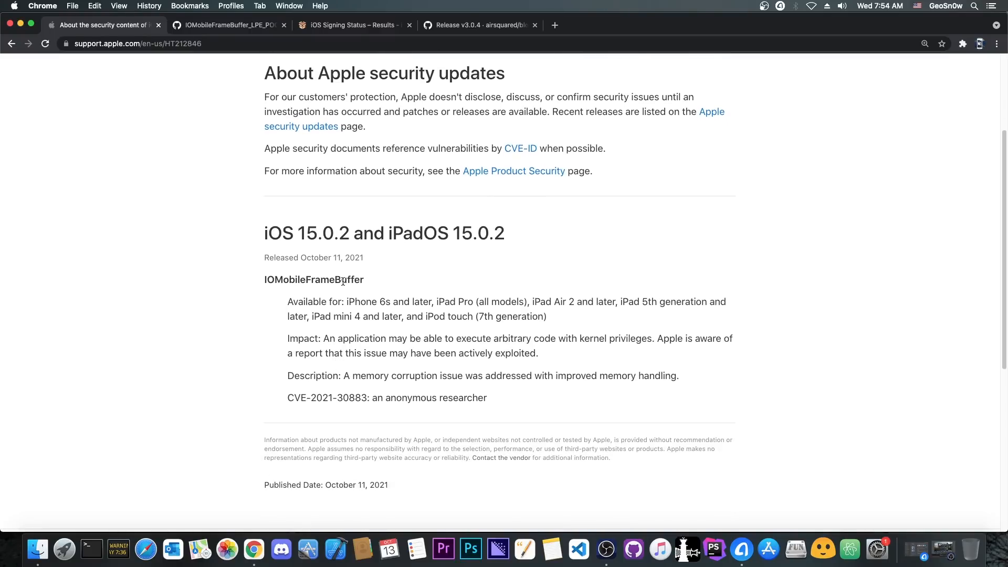
# Switch to the IOMobileFrameBuffer_LPE_POC GitHub tab and read down through its vulnerability analysis.
pyautogui.click(226, 25)
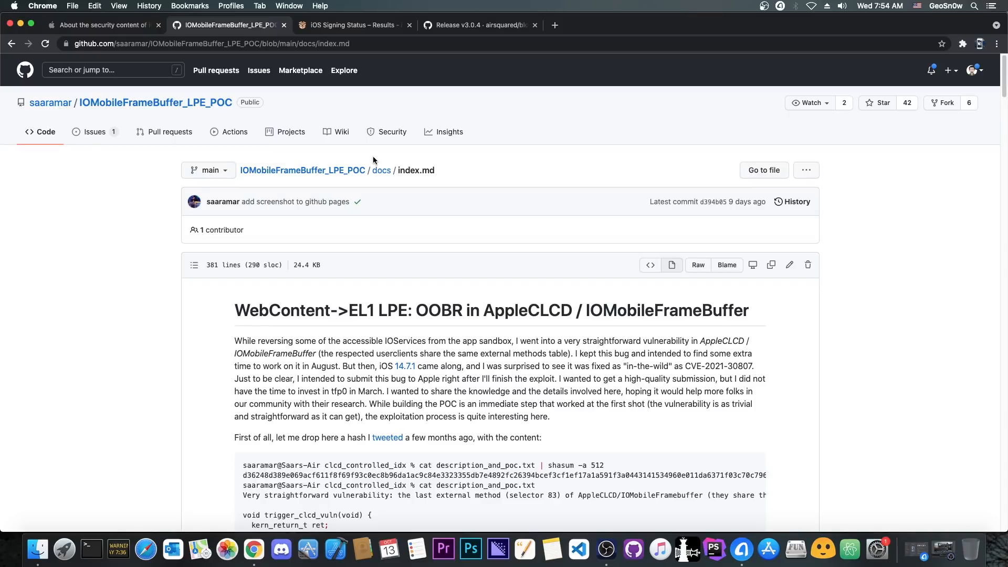
pyautogui.scroll(-3)
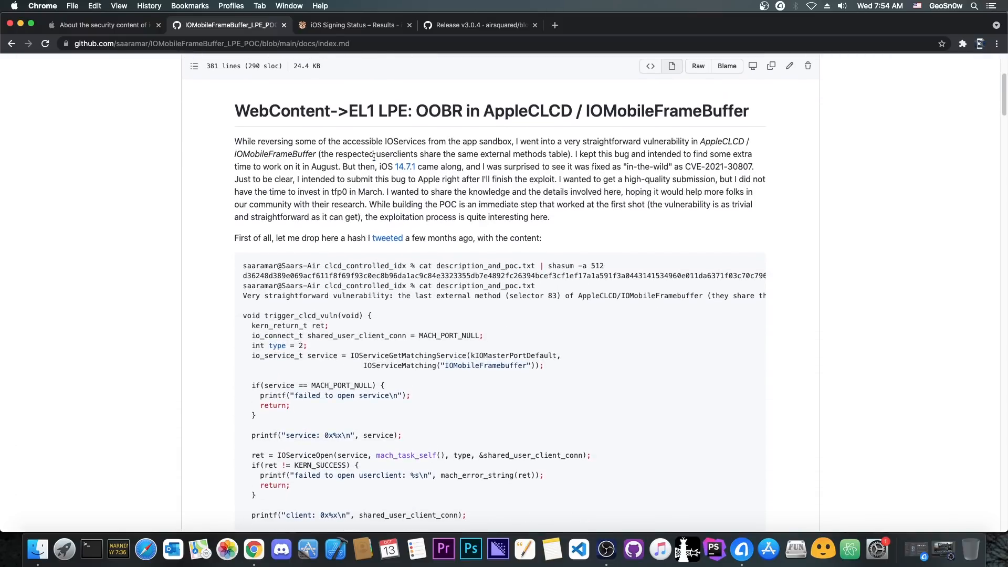
pyautogui.scroll(-3)
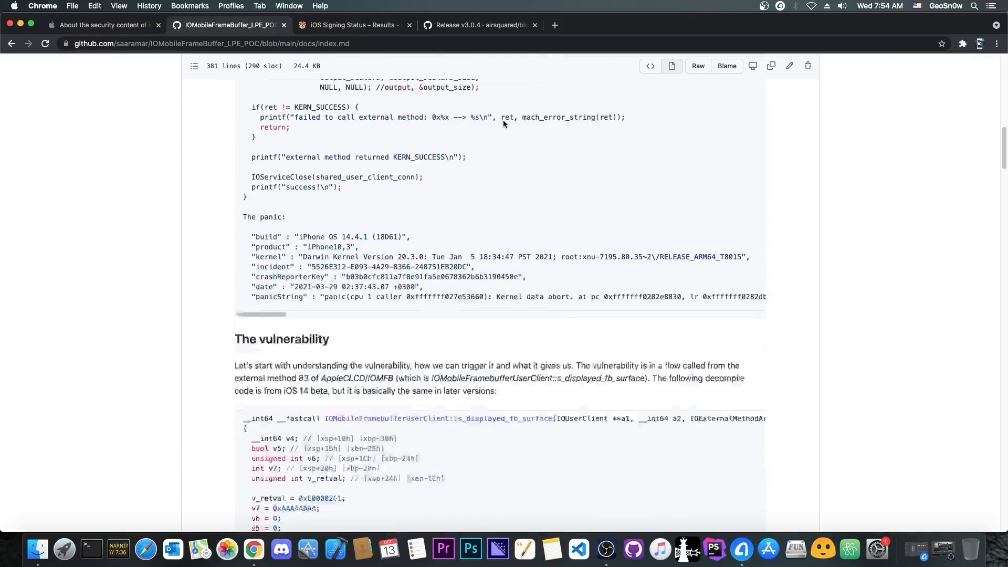
pyautogui.scroll(-3)
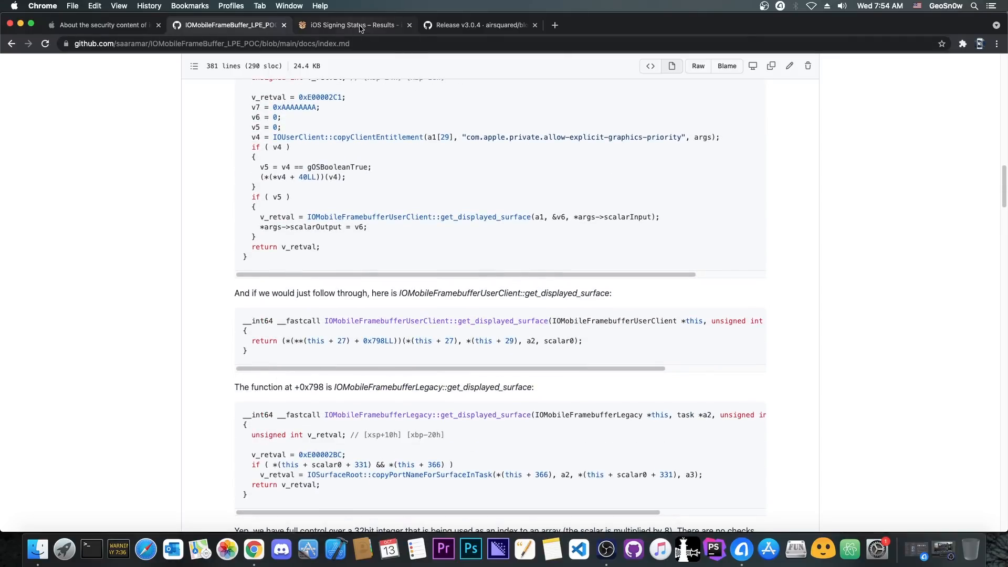
# Review iPod9,1 signing status: iOS 15.0.2, 15.0.1 and the 15.0 beta signed.
pyautogui.click(352, 25)
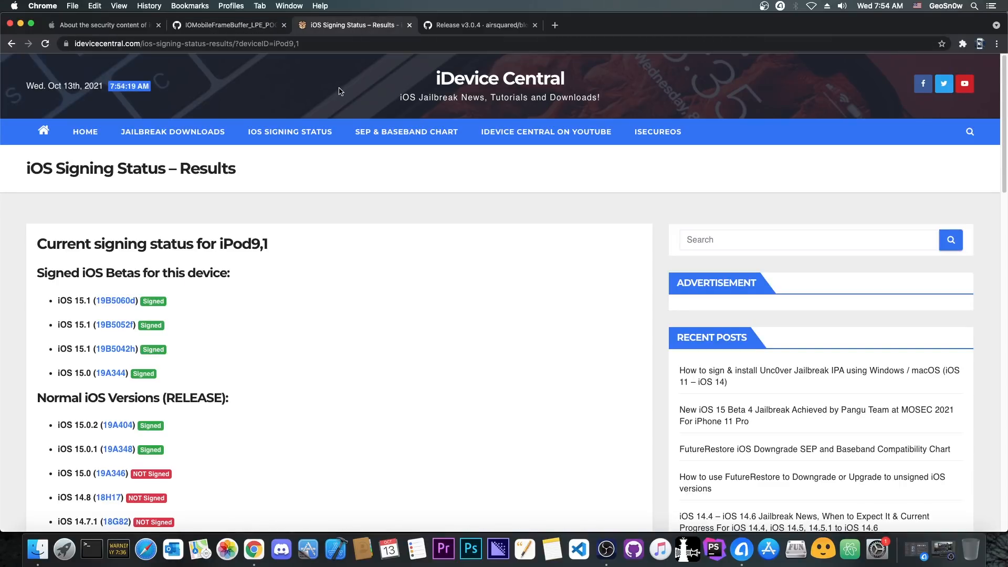
pyautogui.scroll(-3)
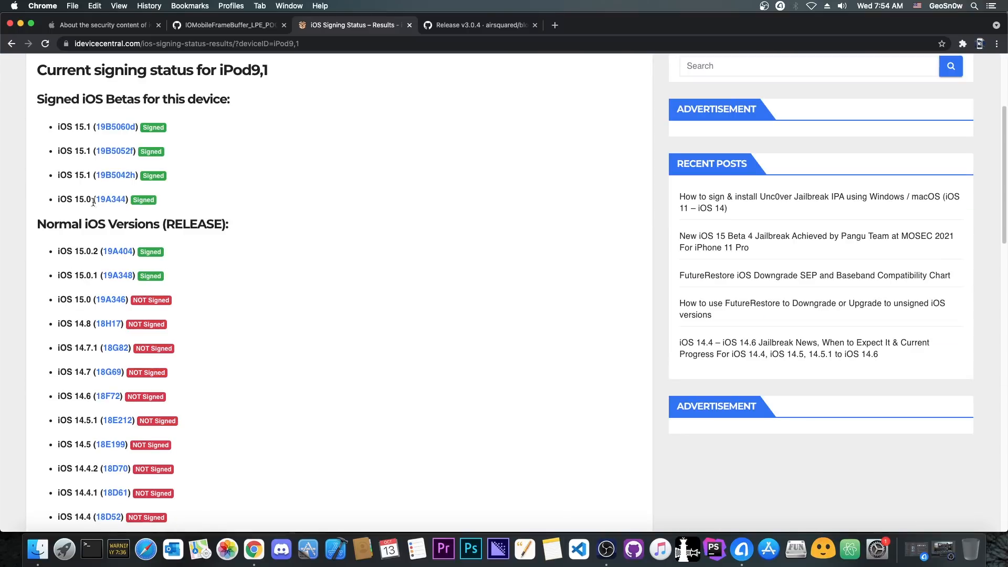
pyautogui.moveTo(87, 203)
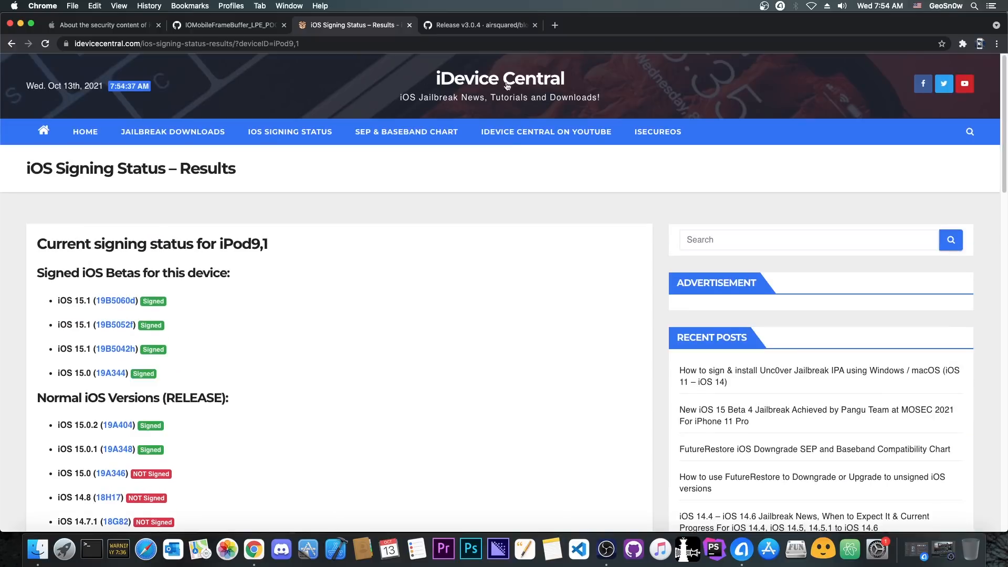
pyautogui.scroll(-3)
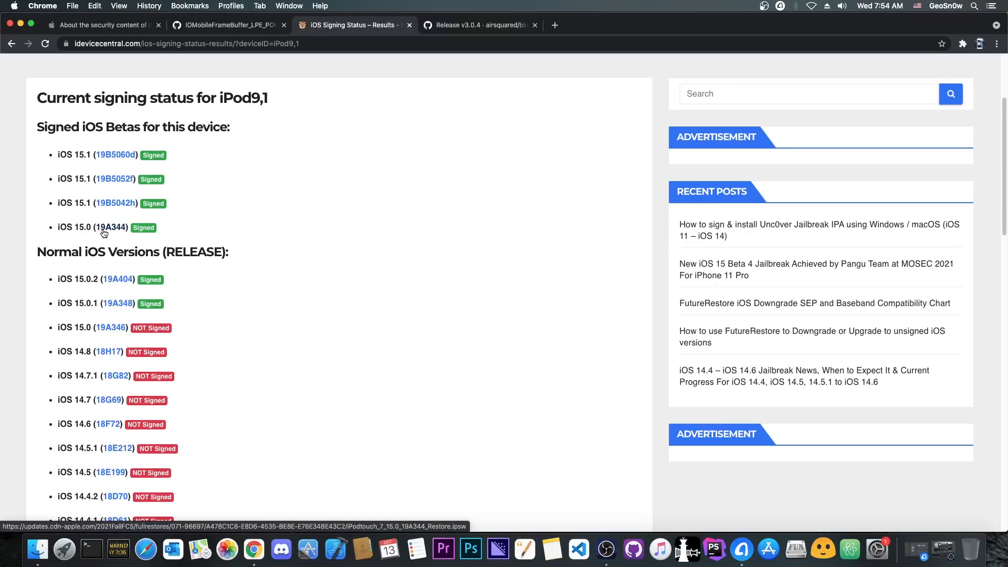
pyautogui.moveTo(101, 278)
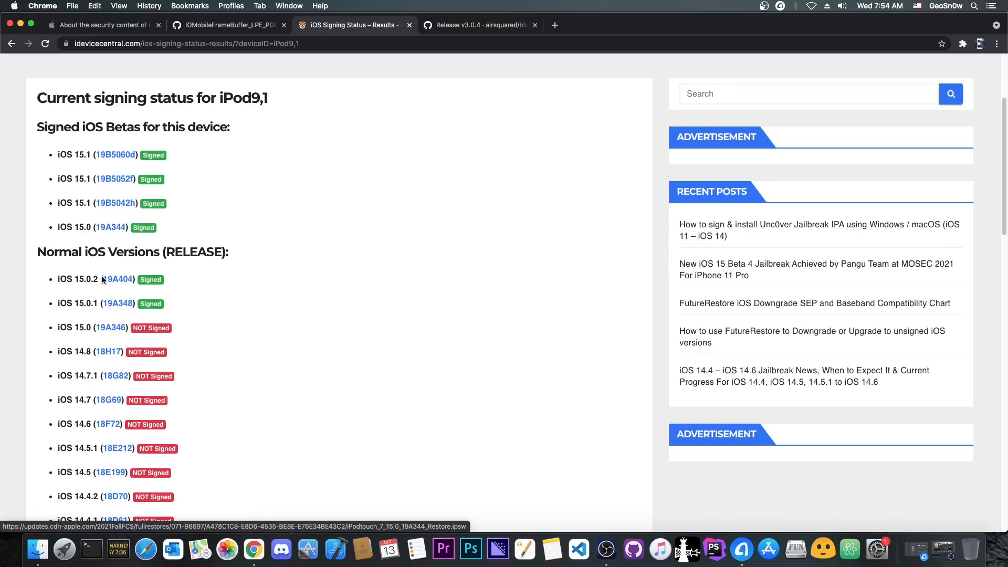
pyautogui.click(100, 24)
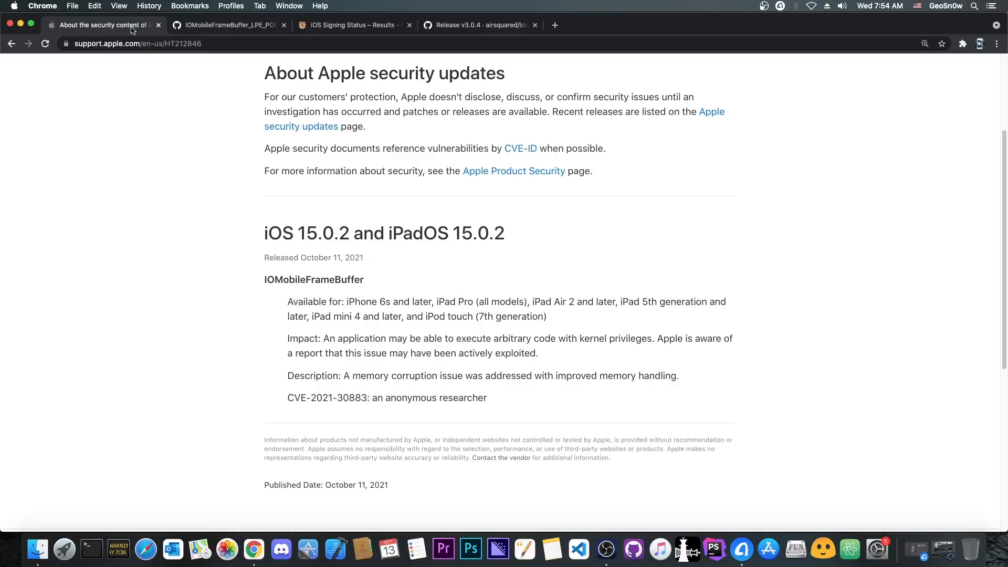
pyautogui.click(225, 25)
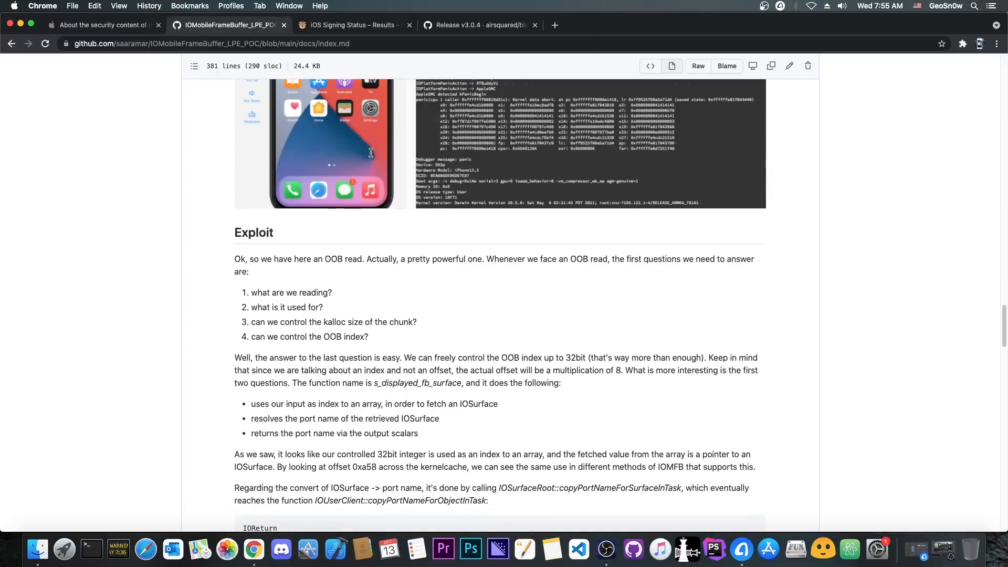
pyautogui.click(351, 25)
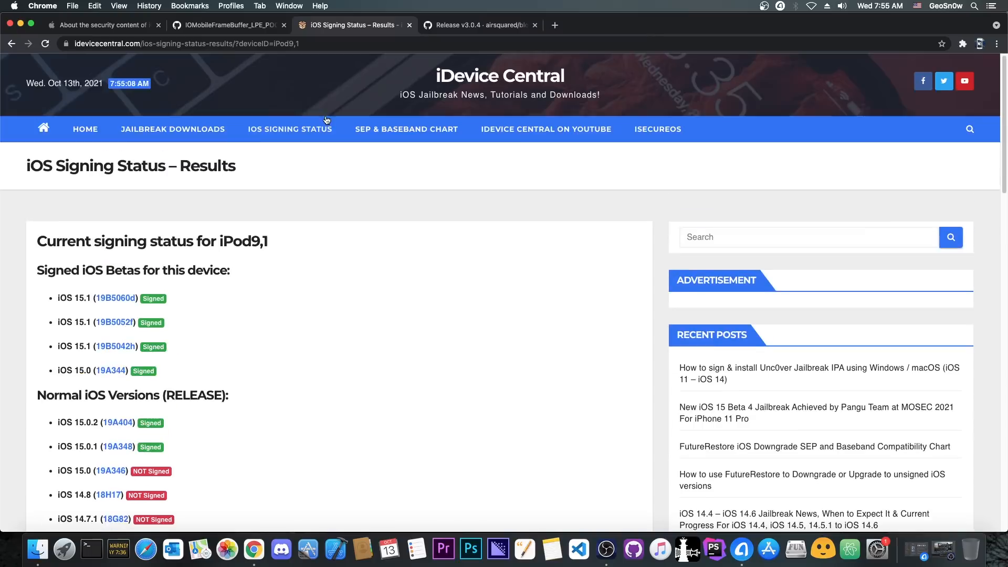
pyautogui.click(479, 25)
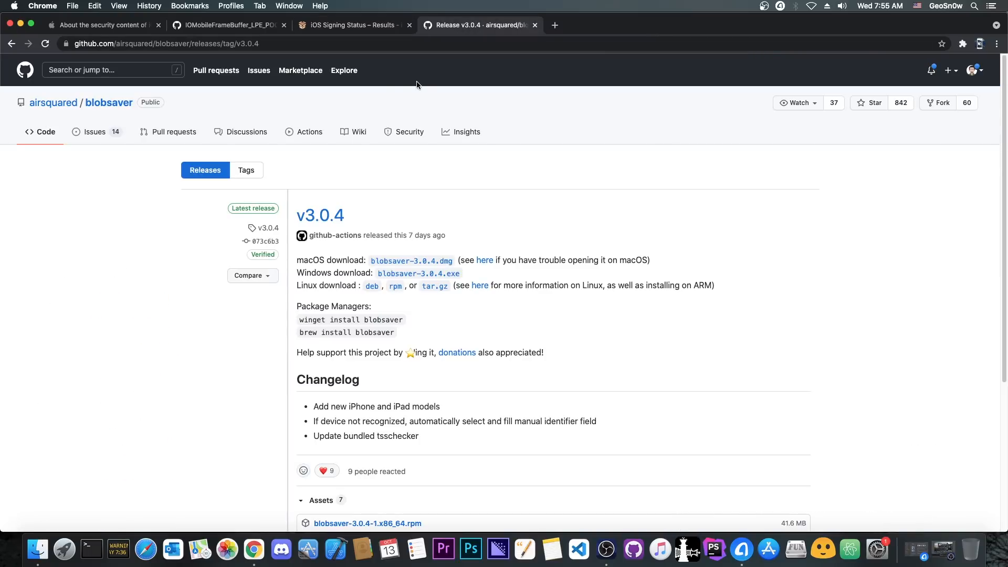
pyautogui.moveTo(317, 110)
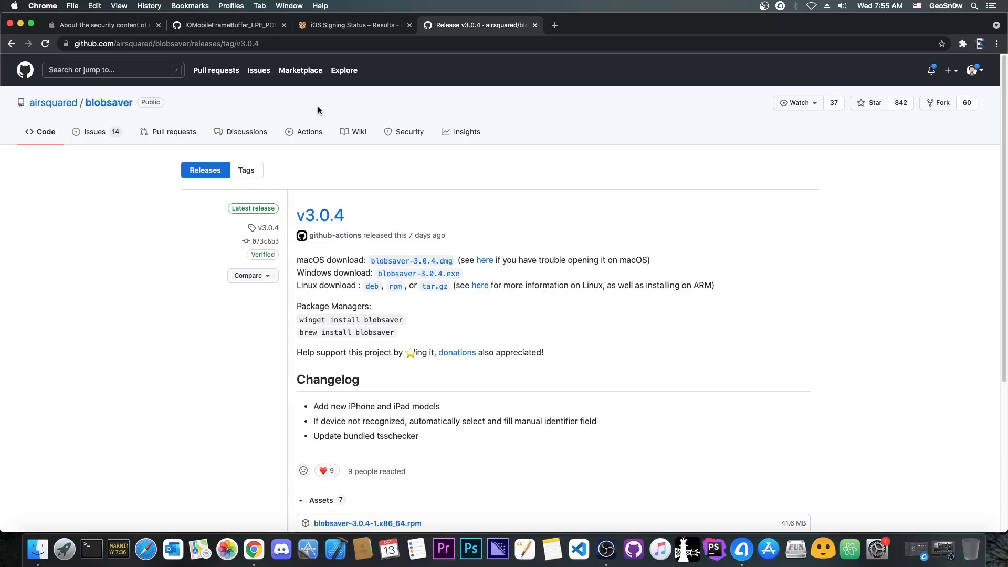
pyautogui.moveTo(602, 158)
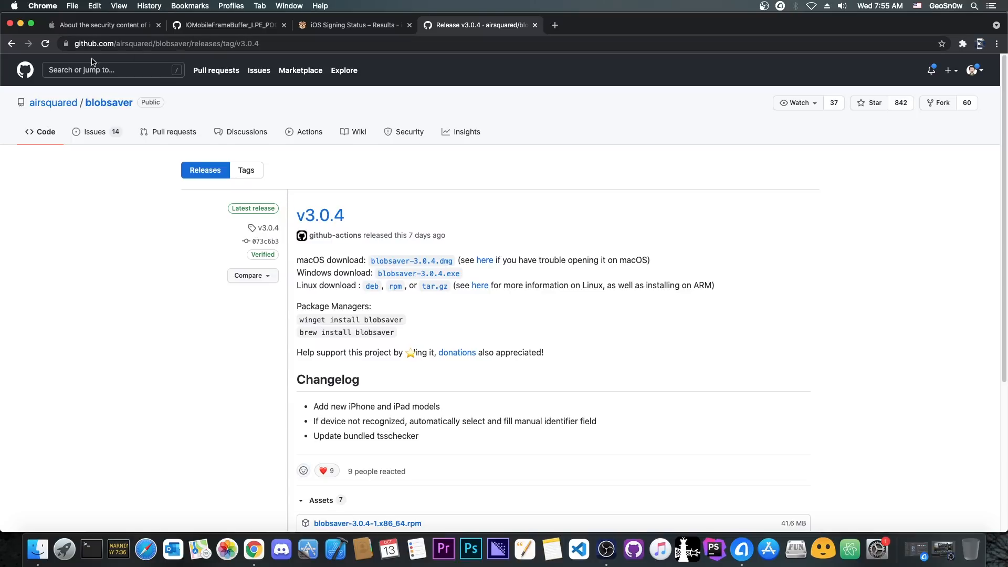
pyautogui.moveTo(358, 205)
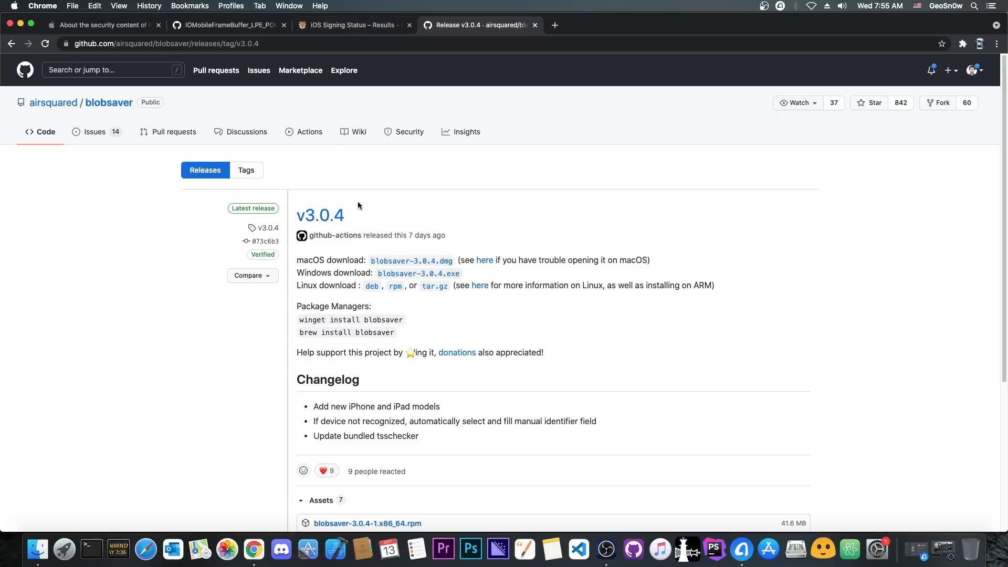
pyautogui.scroll(-3)
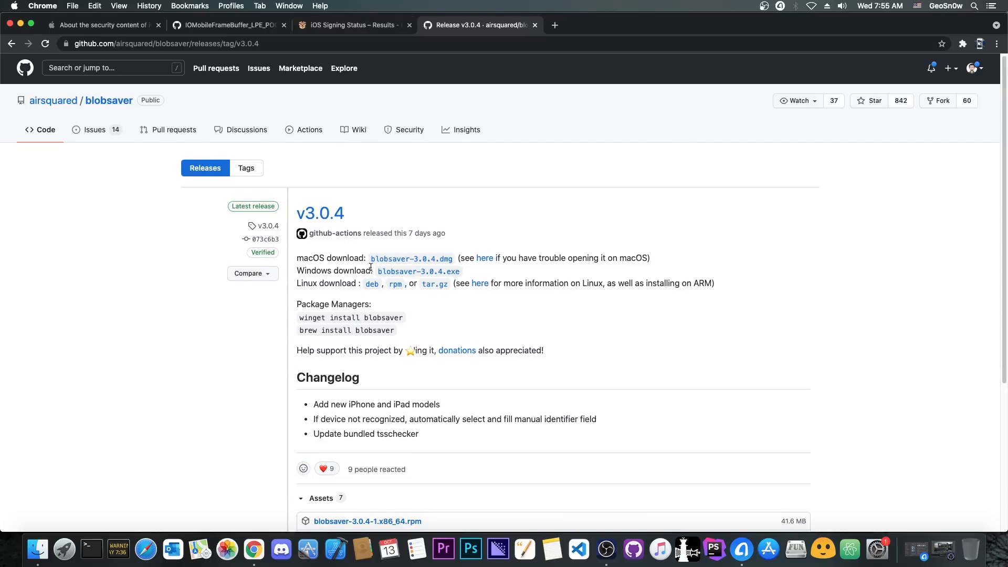
pyautogui.moveTo(370, 268)
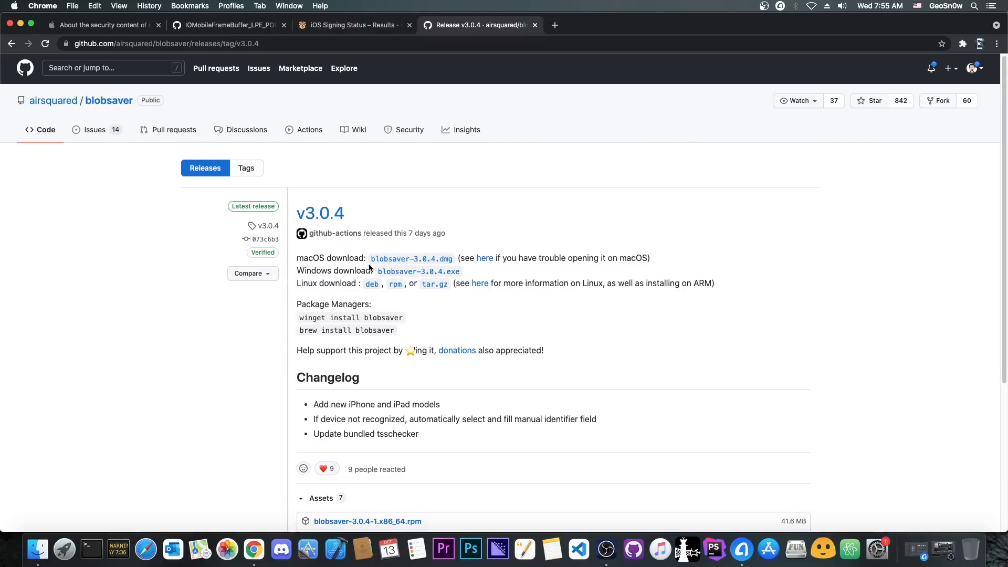
pyautogui.moveTo(435, 283)
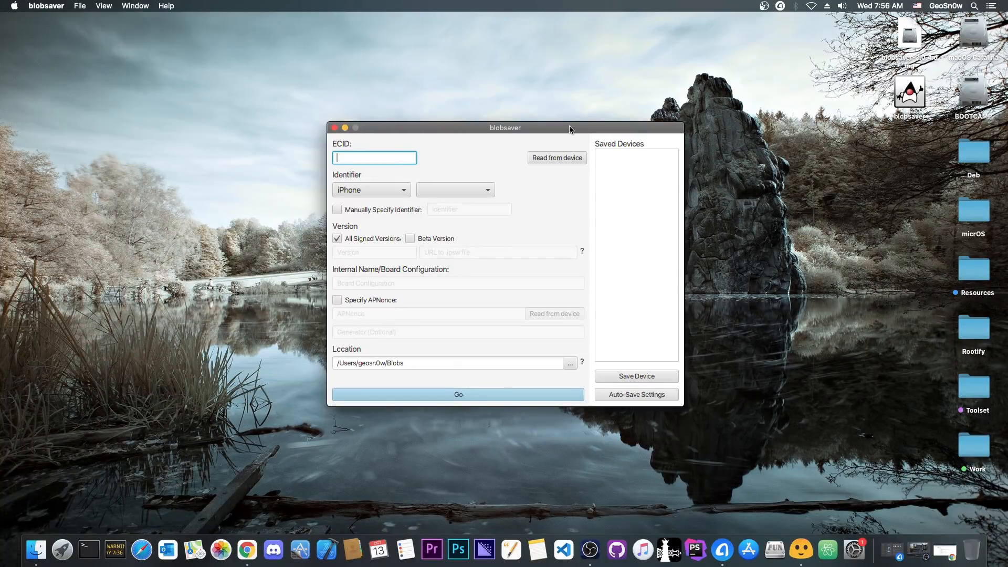
# Read ECID and model from the iPod Touch 7, keeping APNonce unspecified and All Signed Versions.
pyautogui.click(557, 157)
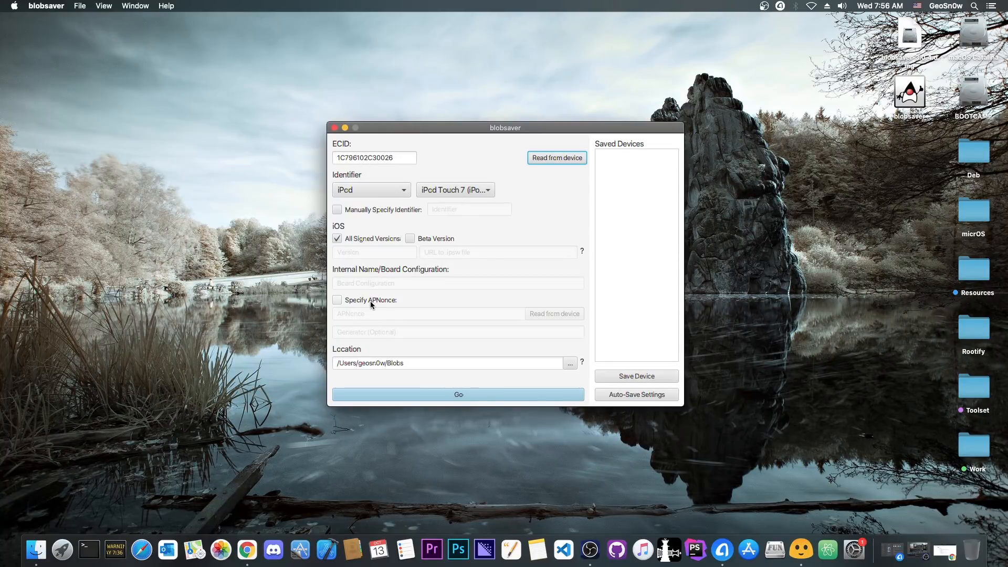
pyautogui.moveTo(335, 303)
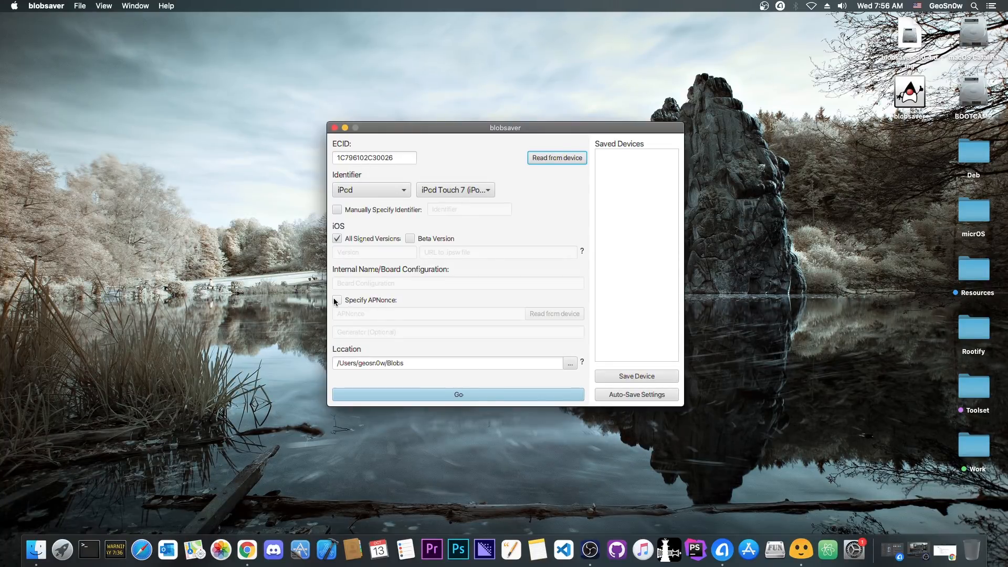
pyautogui.click(337, 300)
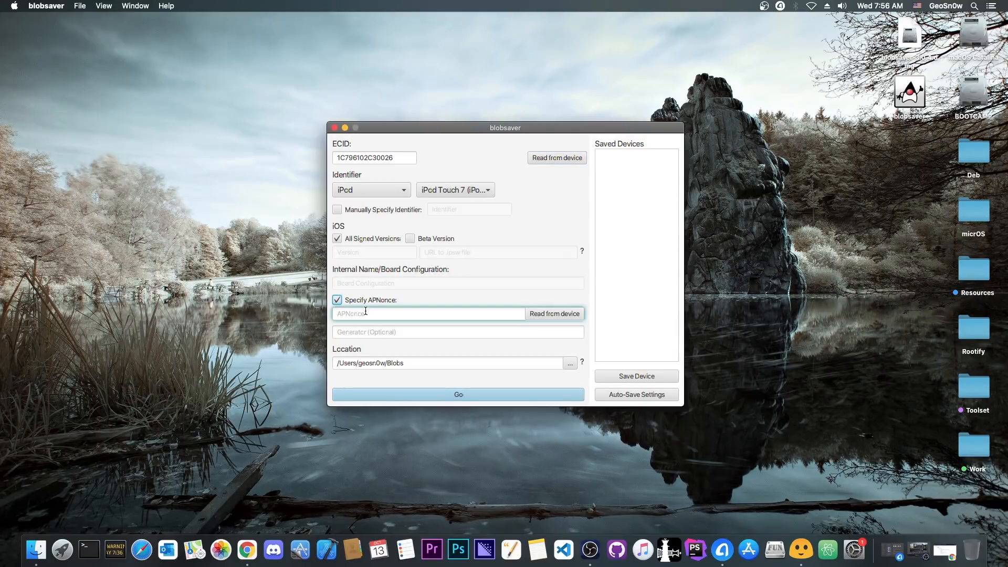
pyautogui.moveTo(377, 307)
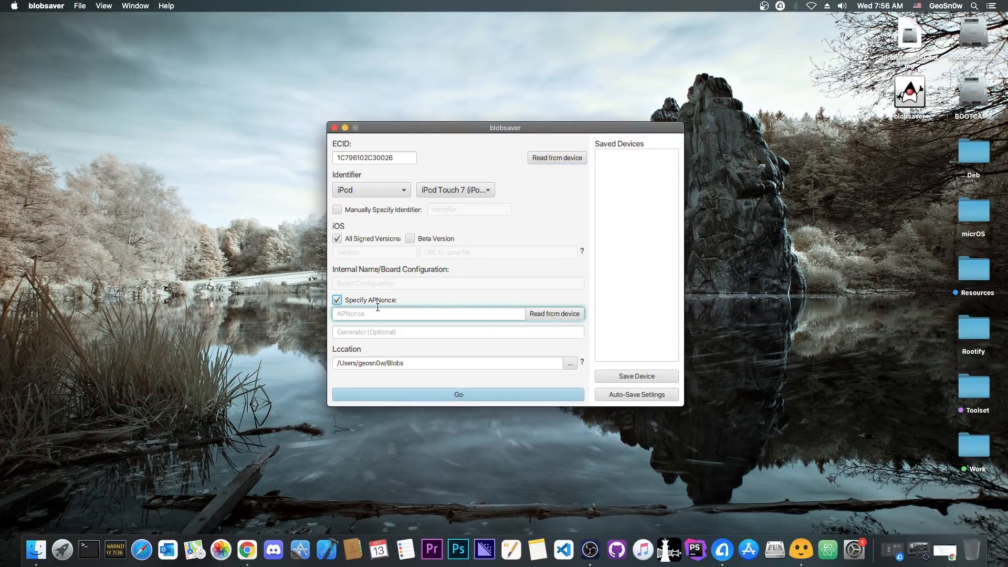
pyautogui.click(337, 300)
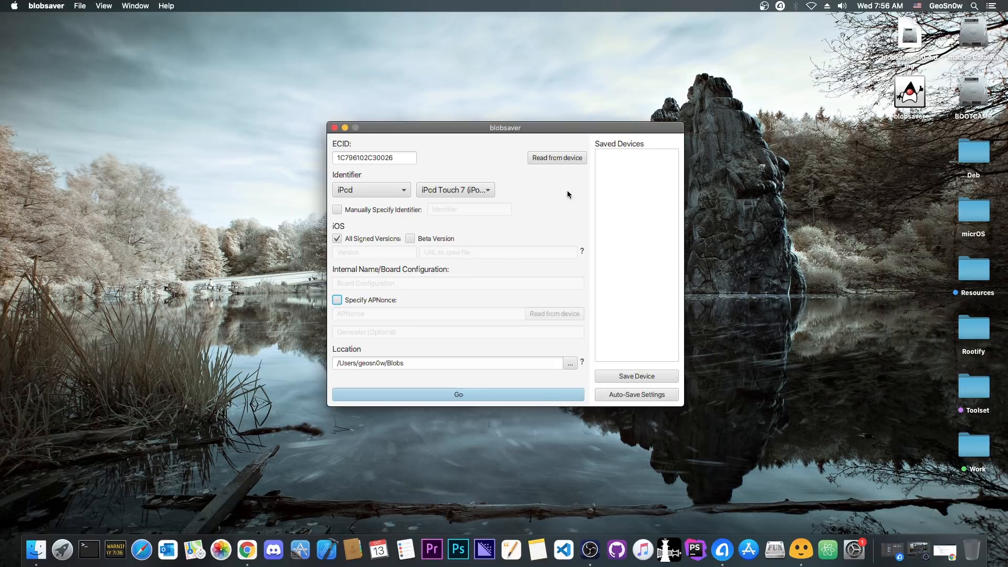
pyautogui.moveTo(516, 236)
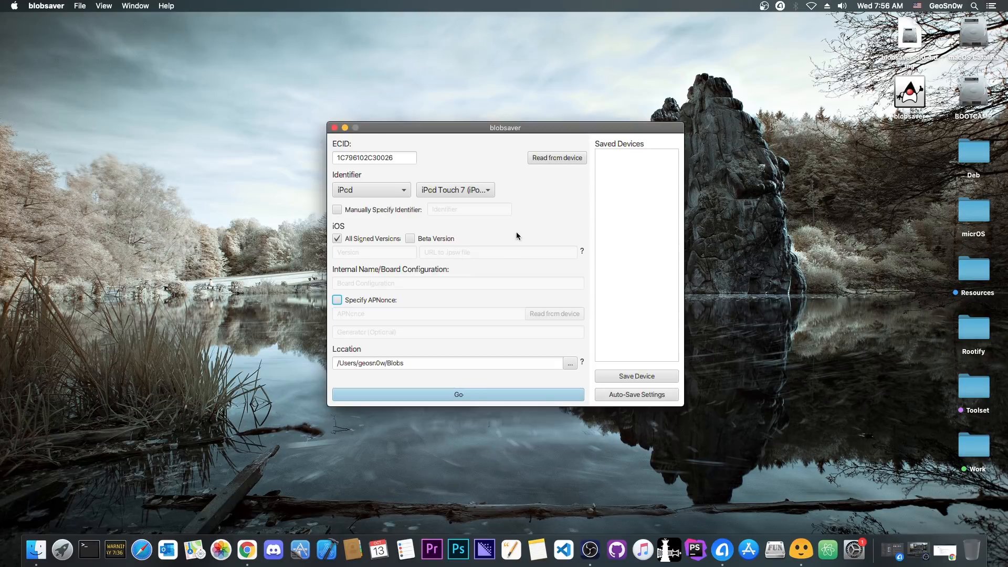
pyautogui.click(457, 395)
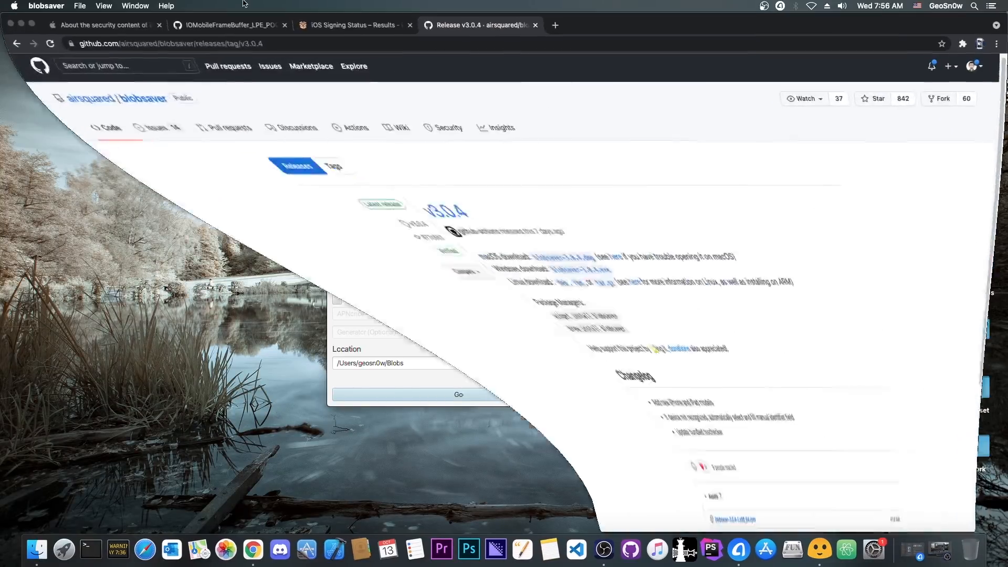
# Switch to the iPod9,1 signing results tab showing iOS 15.0.2 and 15.0.1 still signed.
pyautogui.click(352, 25)
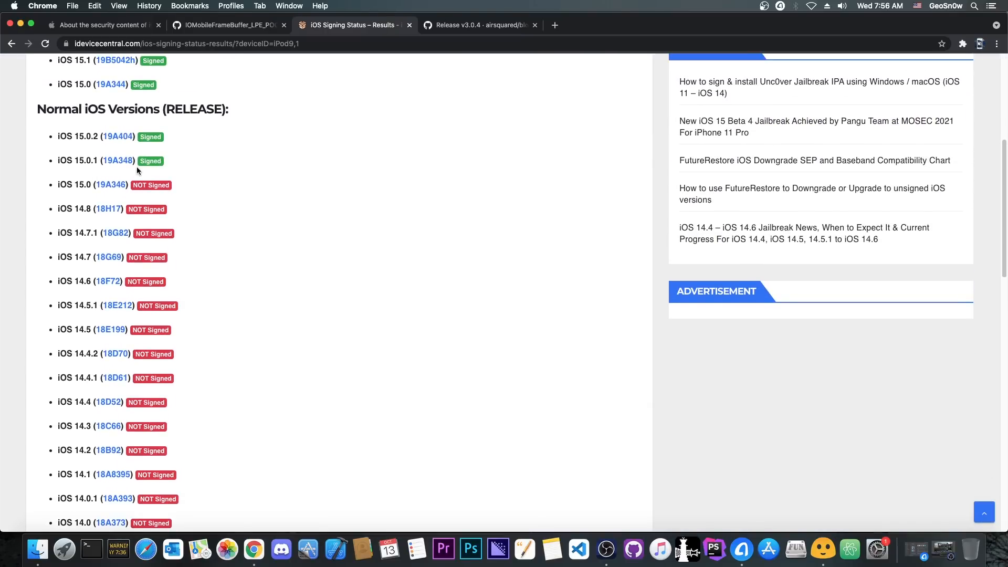
pyautogui.moveTo(95, 161)
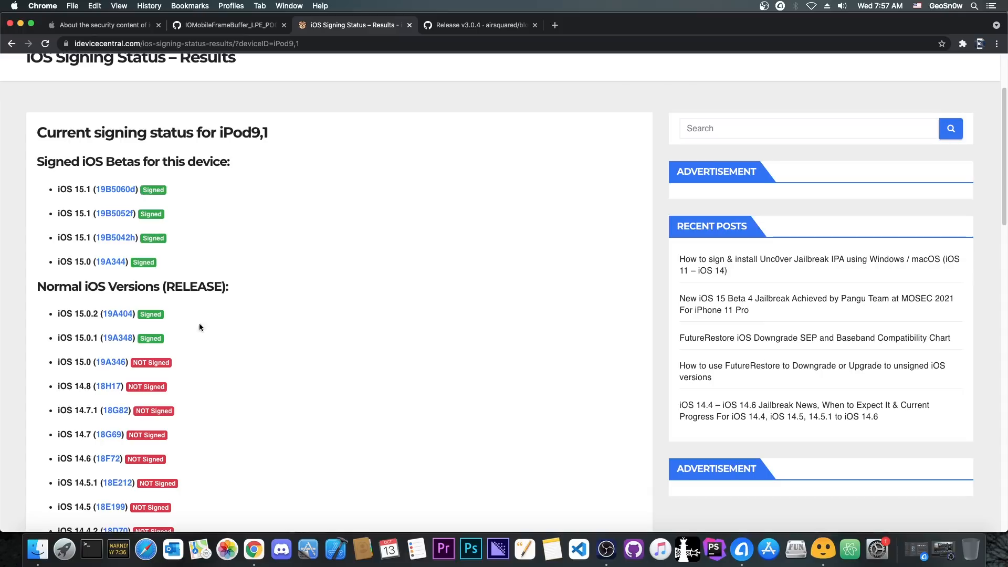
pyautogui.moveTo(134, 348)
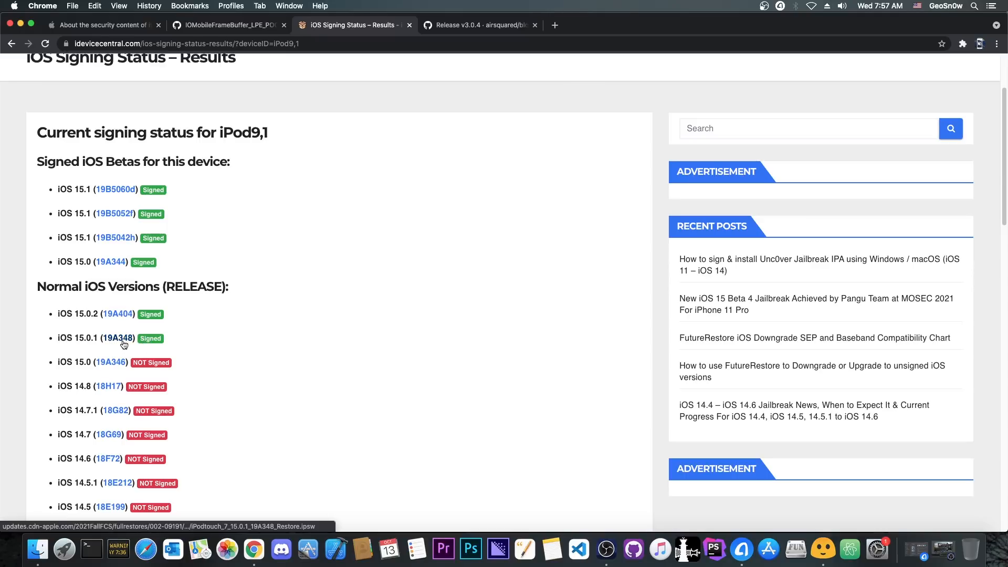
pyautogui.scroll(-3)
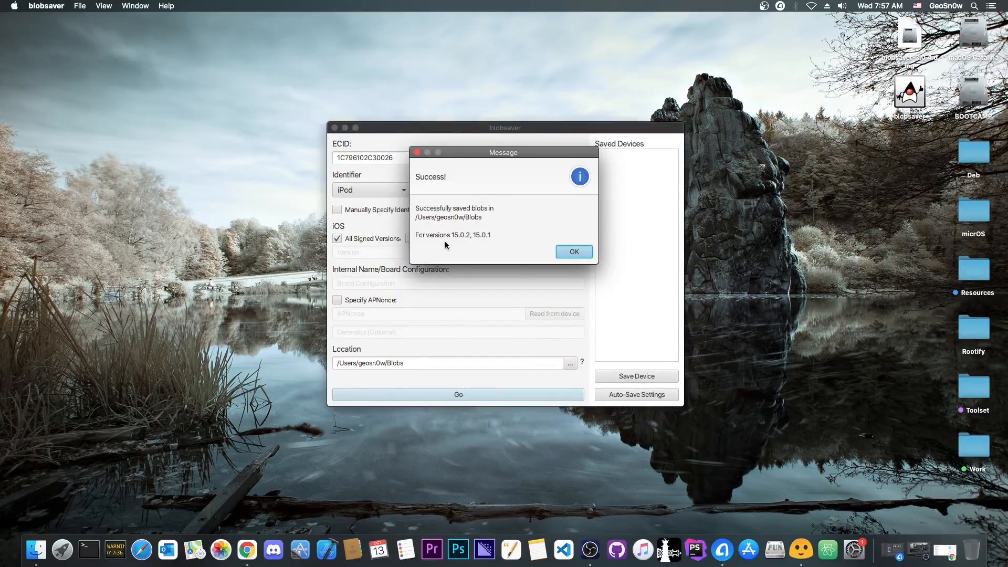
pyautogui.moveTo(458, 243)
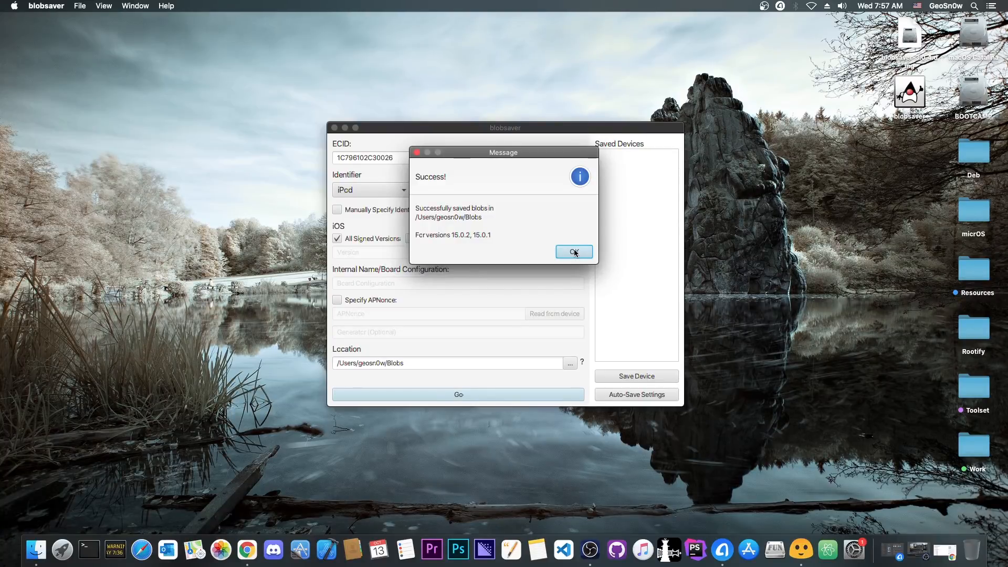
# Dismiss the success message confirming blobs saved for iOS 15.0.2 and 15.0.1.
pyautogui.click(573, 251)
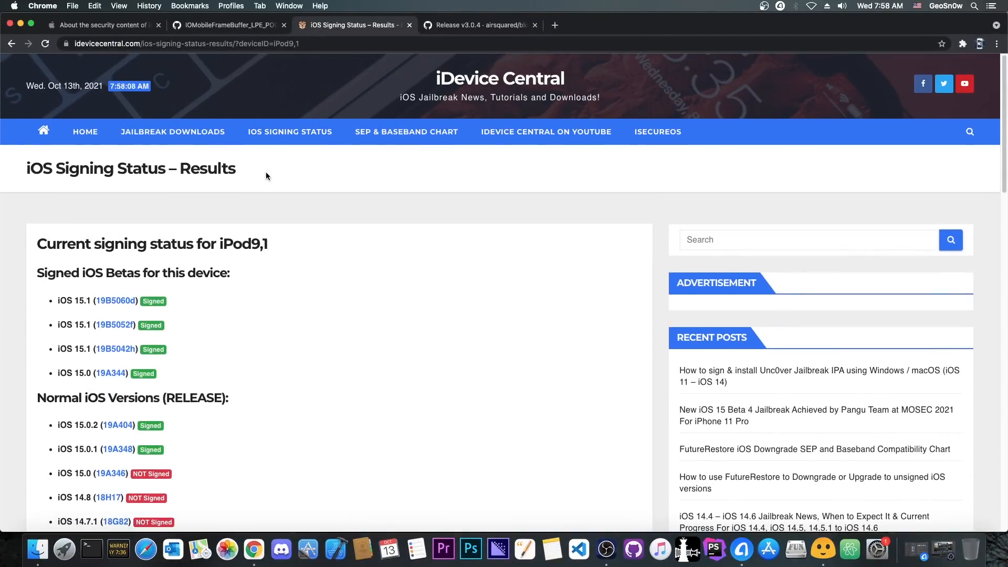
pyautogui.click(290, 131)
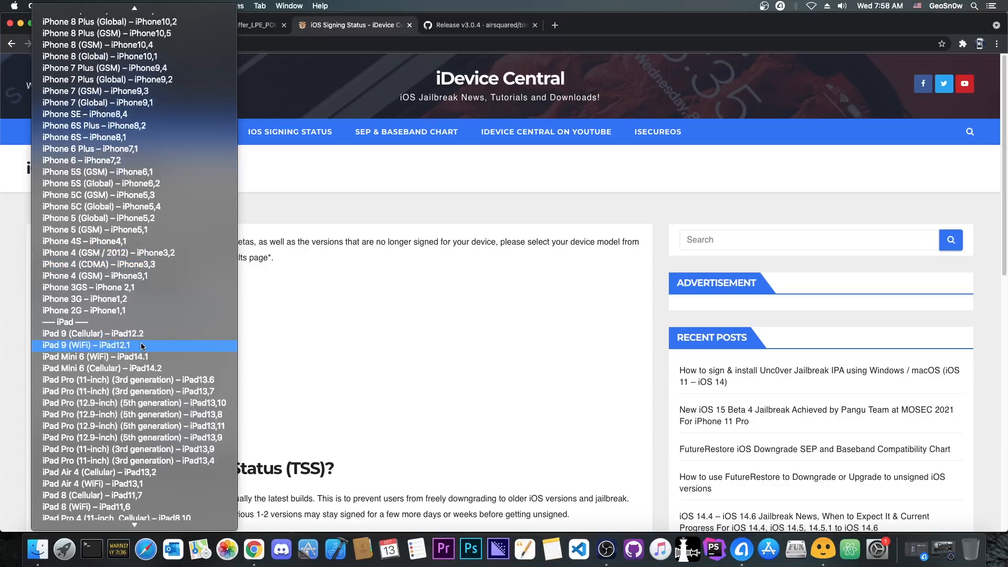
pyautogui.scroll(-3)
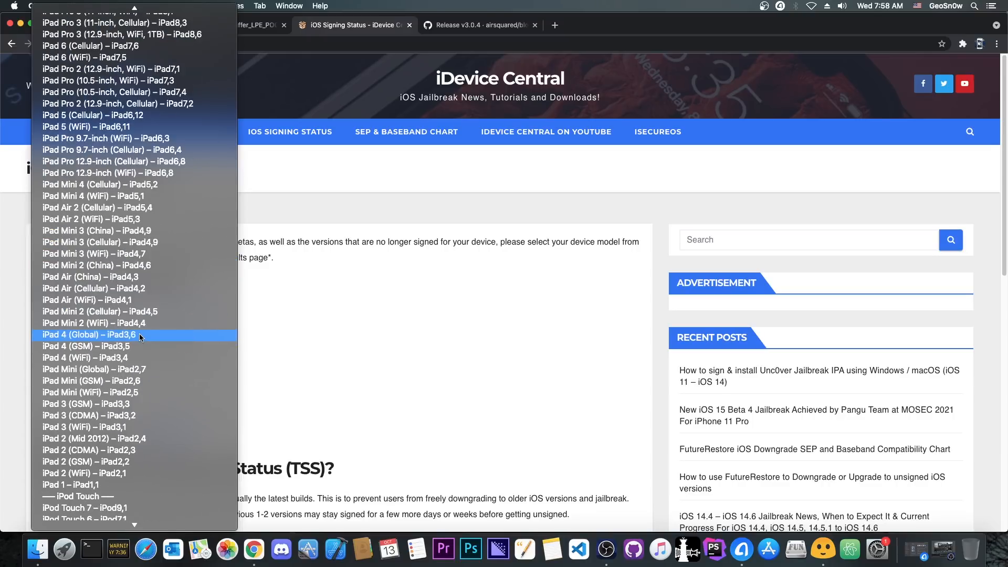
pyautogui.click(84, 508)
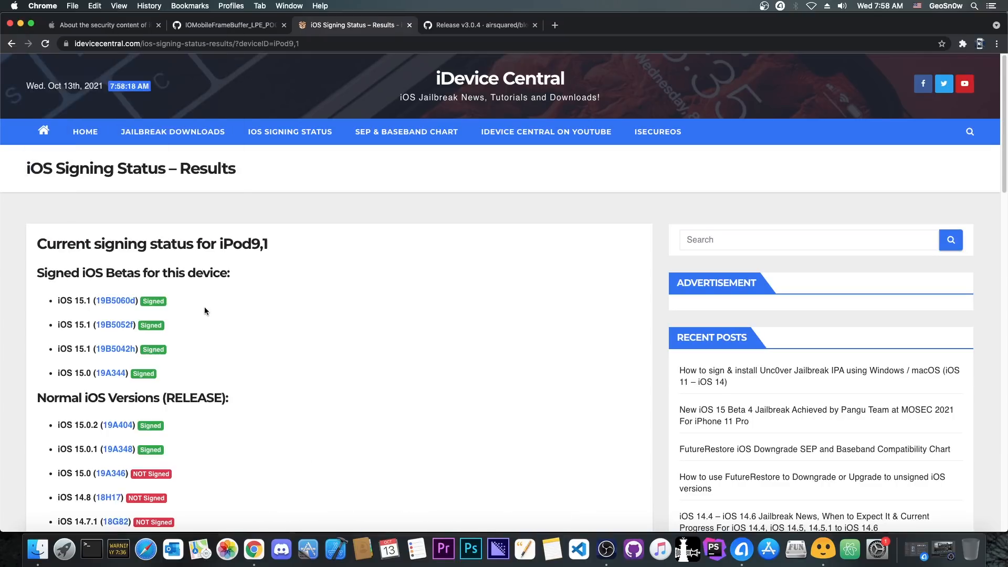
pyautogui.moveTo(198, 257)
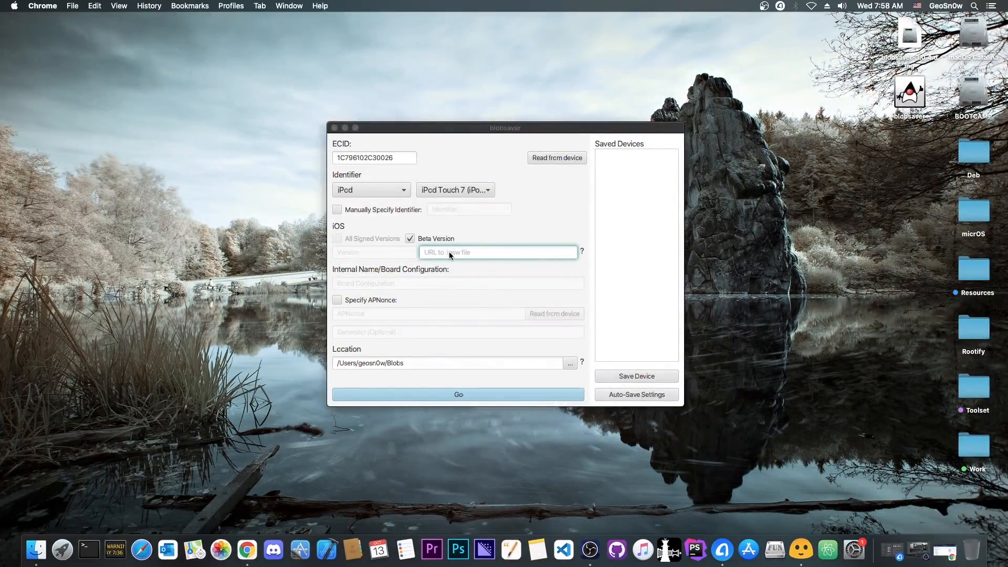
# Save beta blobs from the iPodtouch_7_15.0_19A344_Restore.ipsw URL and dismiss the success message.
pyautogui.click(498, 251)
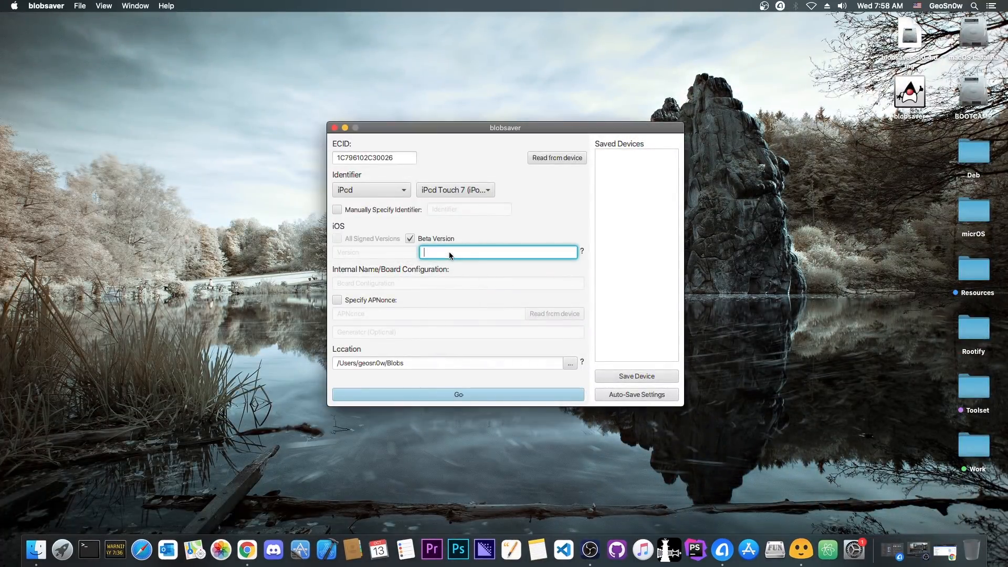
pyautogui.write('4BE43C2/iPodtouch_7_15.0_19A344_Restore.ipsw')
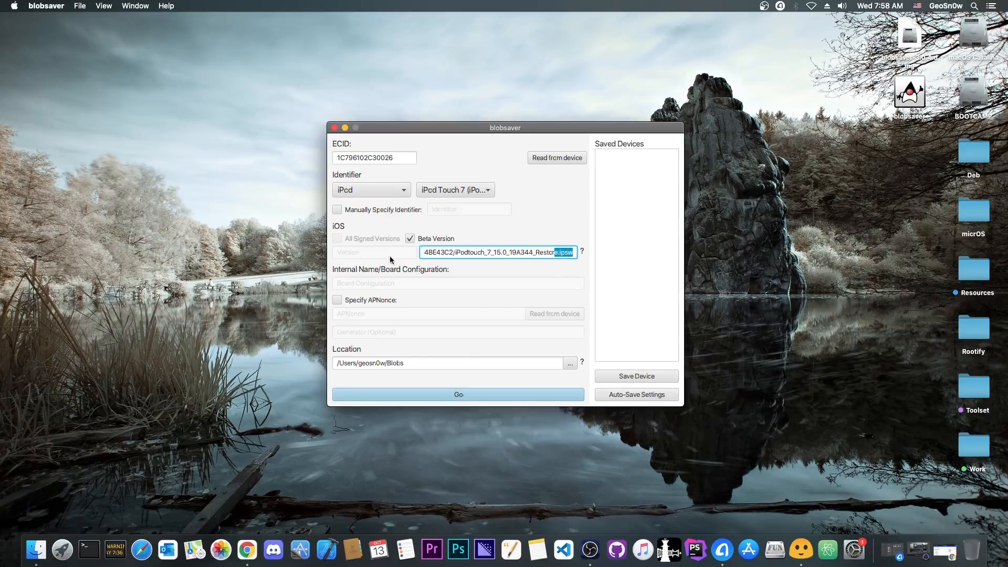
pyautogui.click(492, 251)
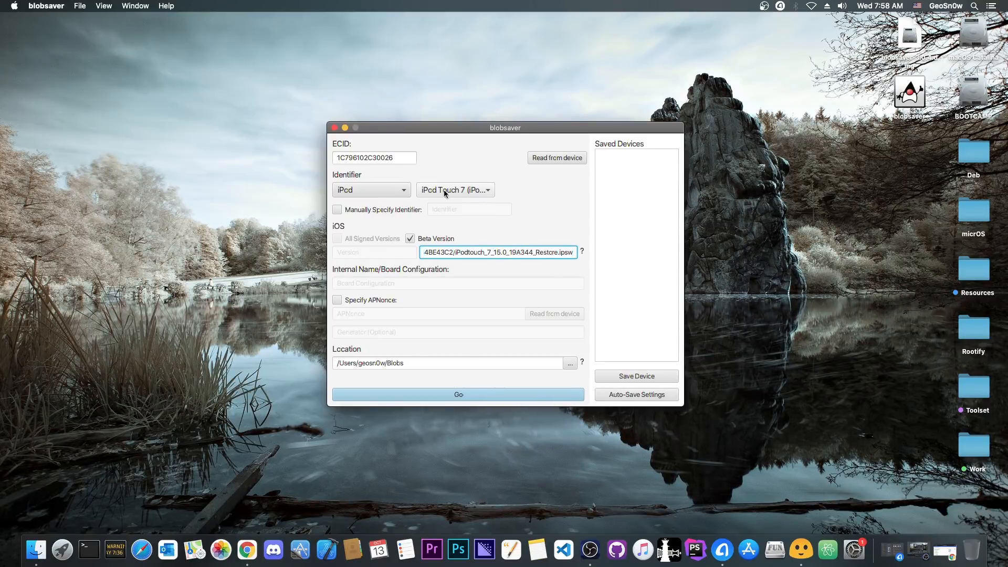
pyautogui.click(457, 395)
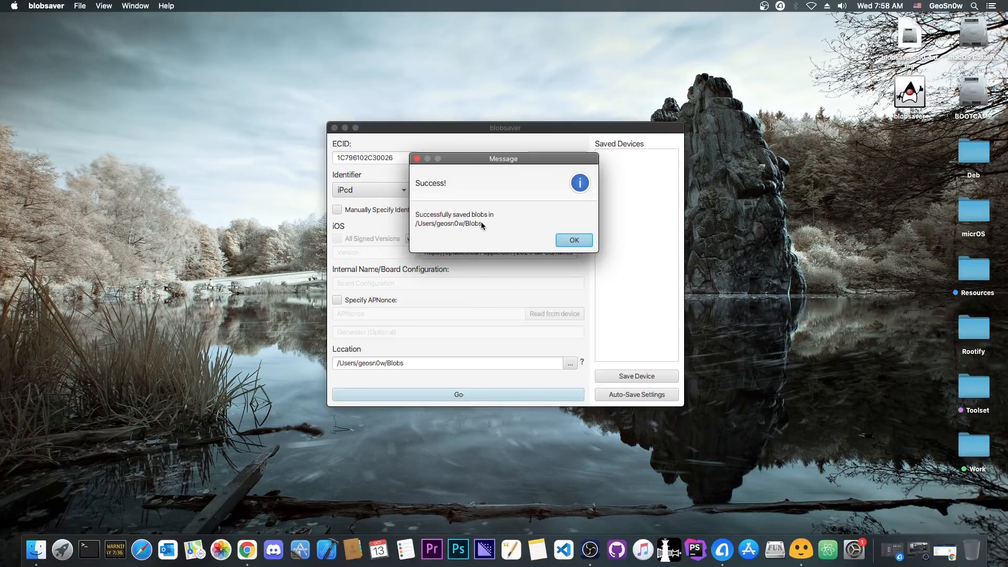
pyautogui.moveTo(519, 229)
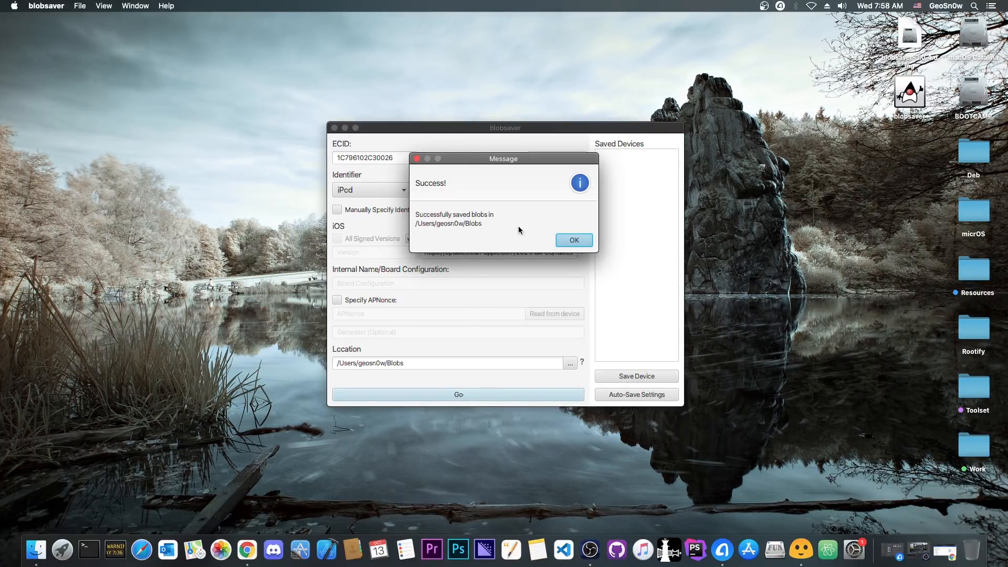
pyautogui.click(573, 240)
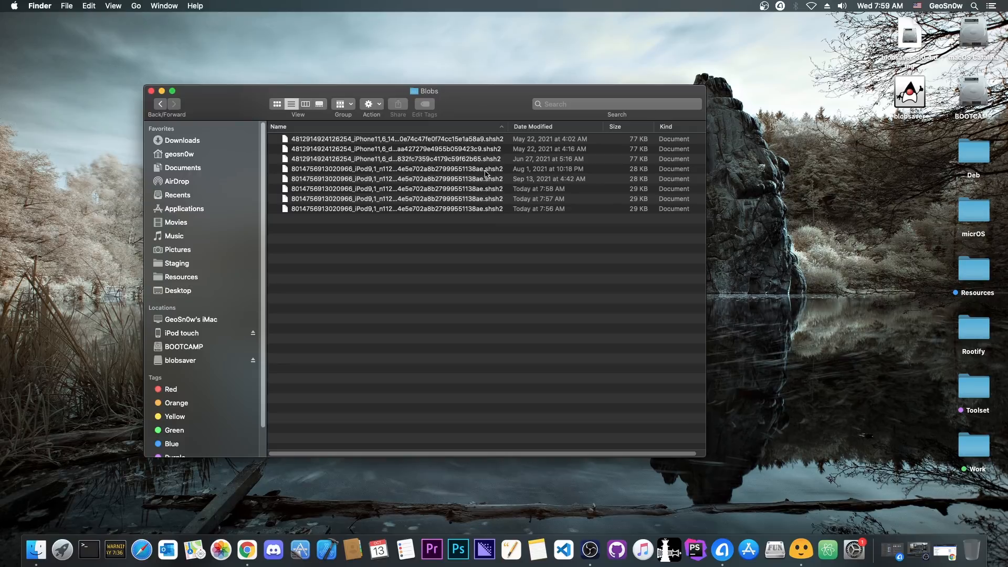
pyautogui.moveTo(509, 103)
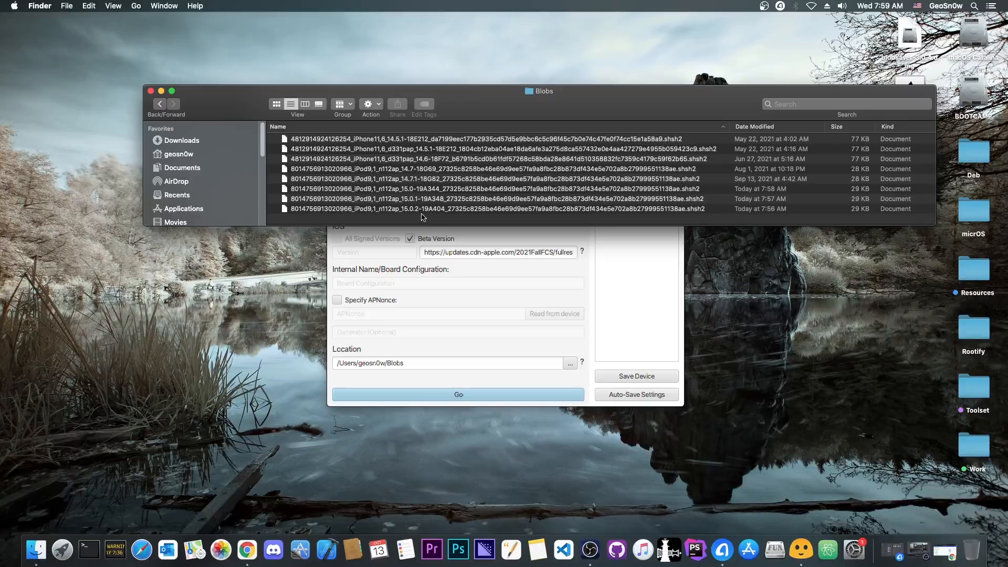
# Open the 15.0-19A344 .shsh2 blob, choosing an application to open it with.
pyautogui.click(450, 189)
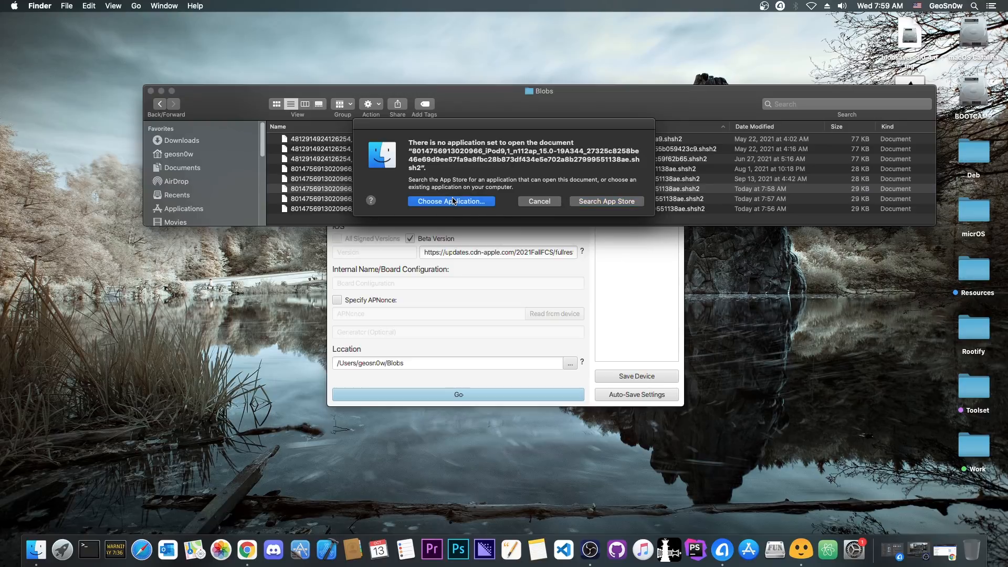
pyautogui.click(450, 201)
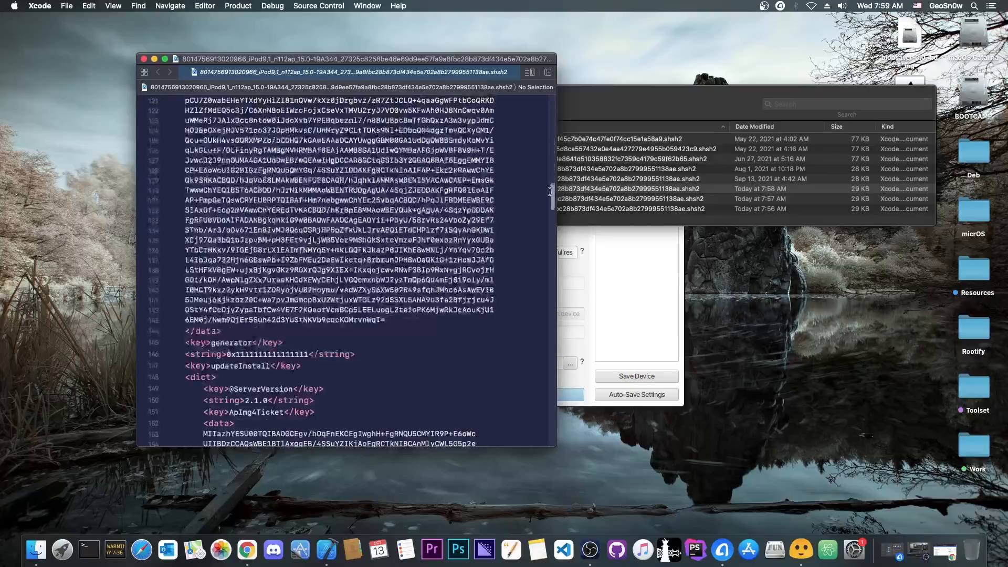
pyautogui.scroll(-3)
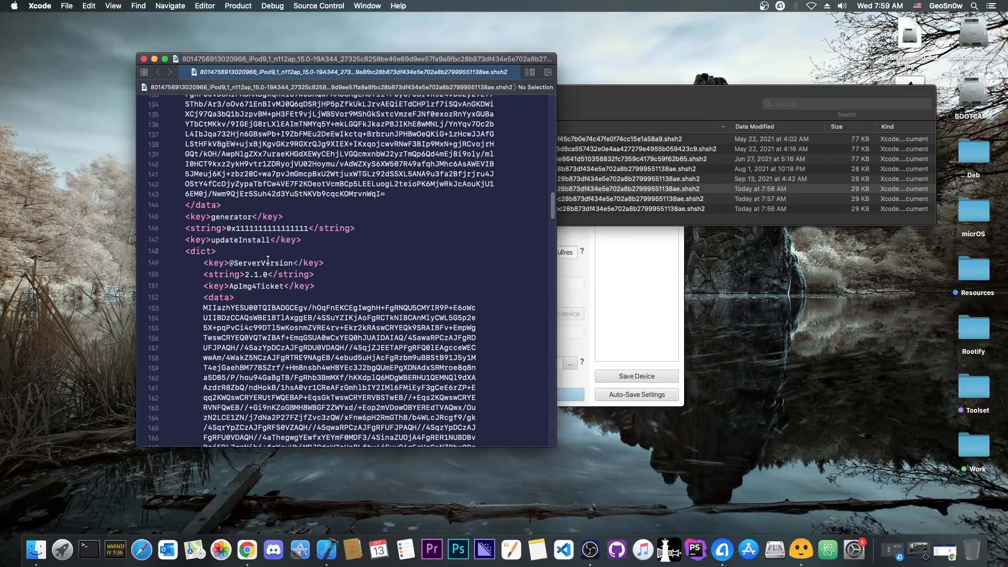
pyautogui.doubleClick(266, 228)
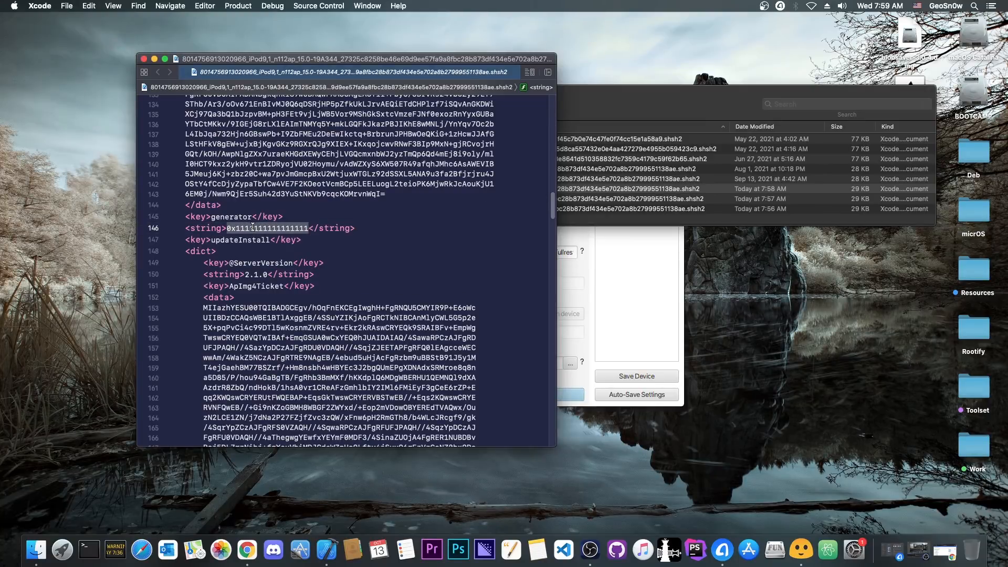
pyautogui.scroll(-3)
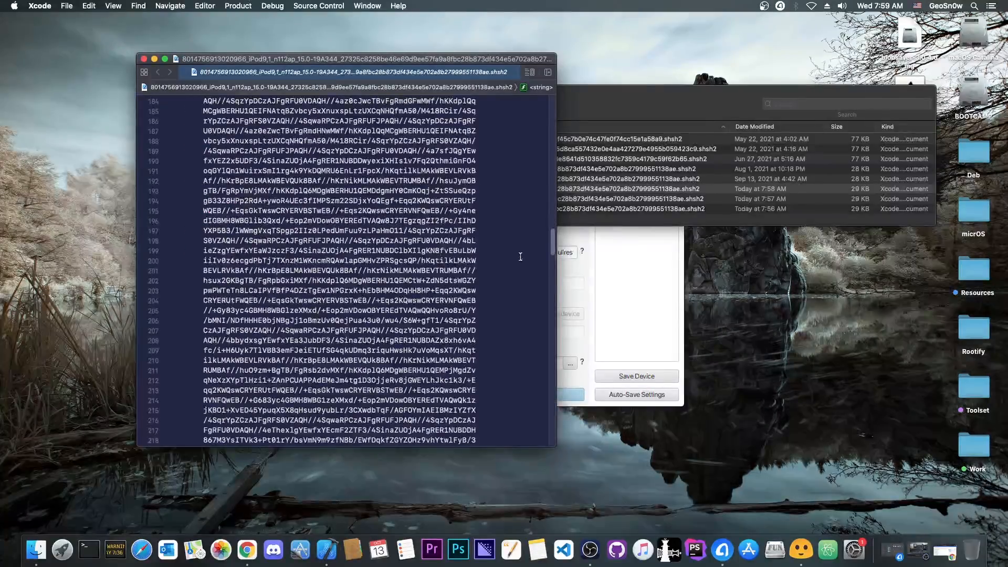
pyautogui.scroll(-3)
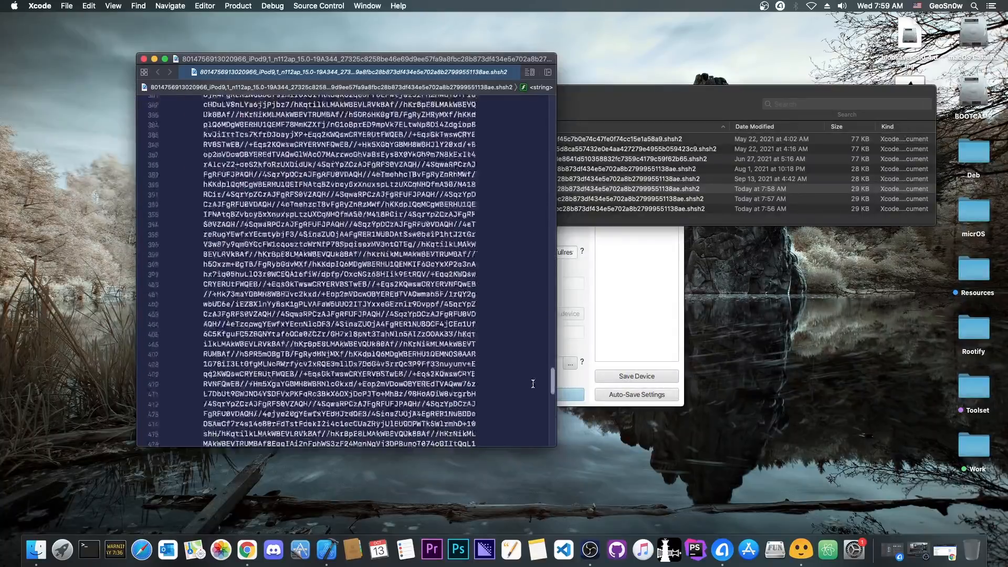
pyautogui.scroll(-3)
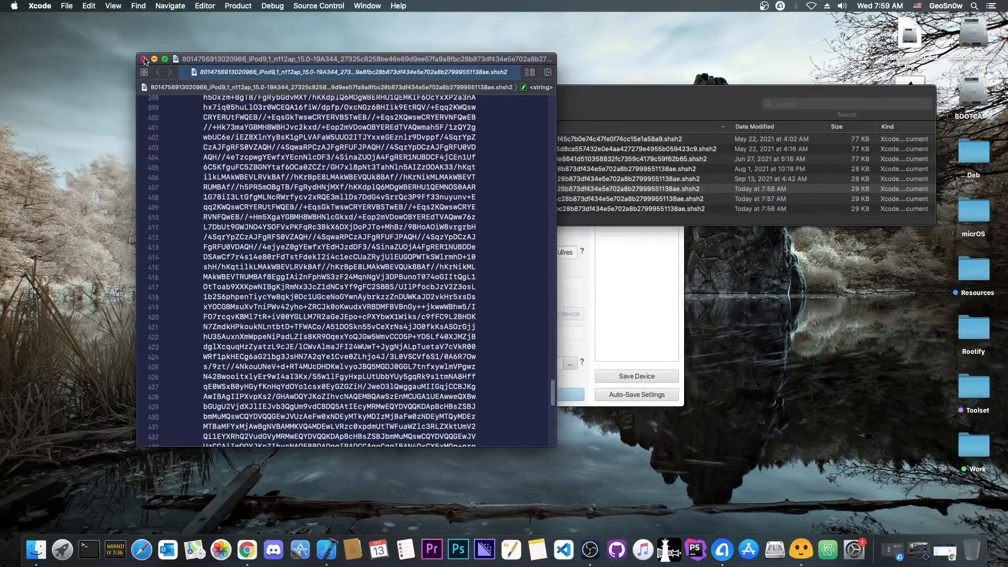
pyautogui.click(144, 59)
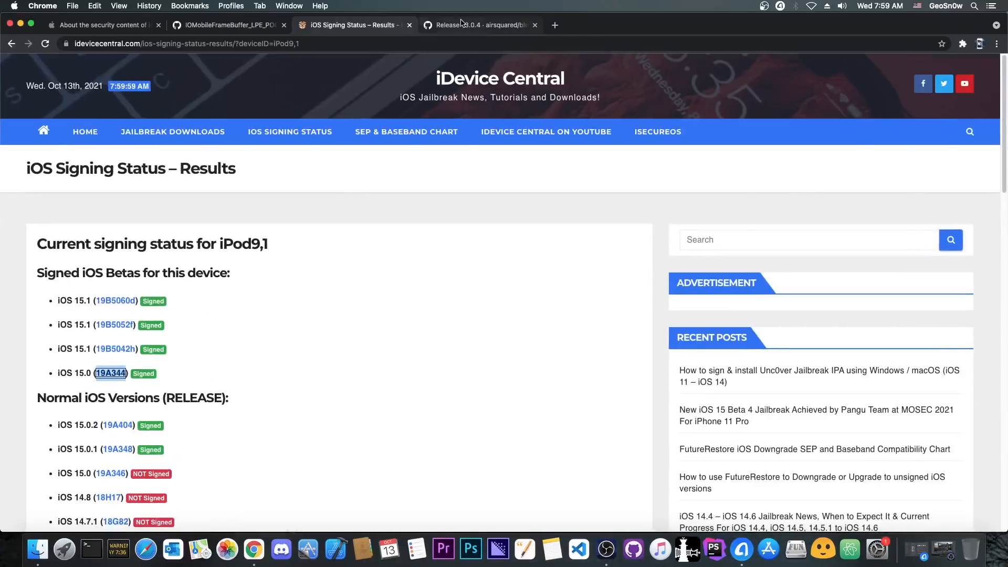
pyautogui.click(479, 25)
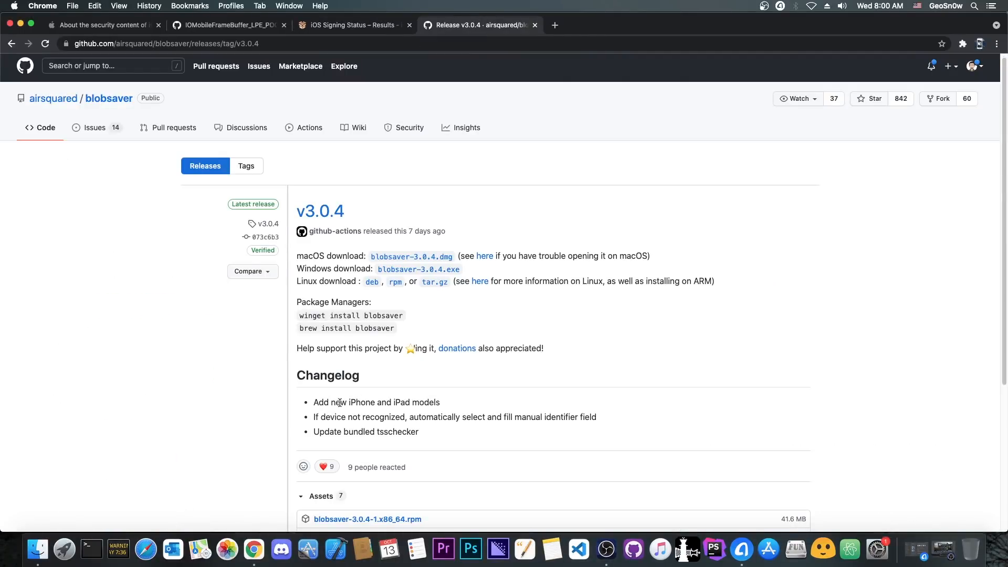
pyautogui.moveTo(498, 315)
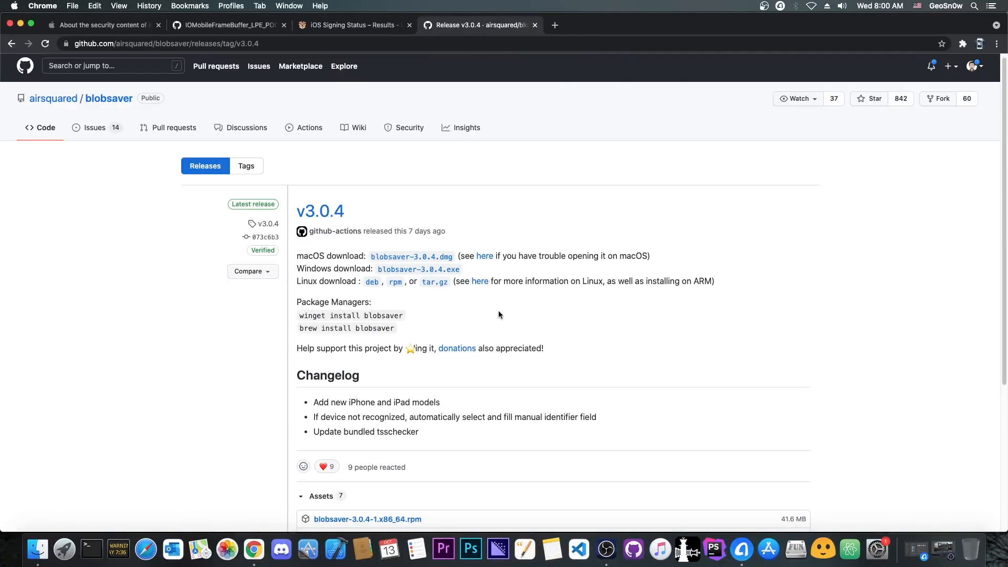
pyautogui.scroll(-3)
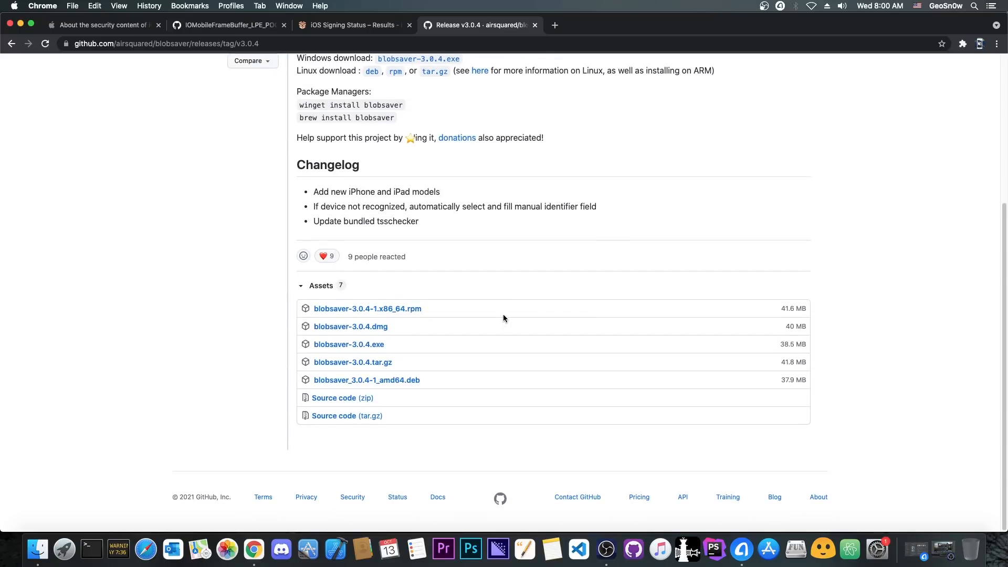
pyautogui.click(352, 25)
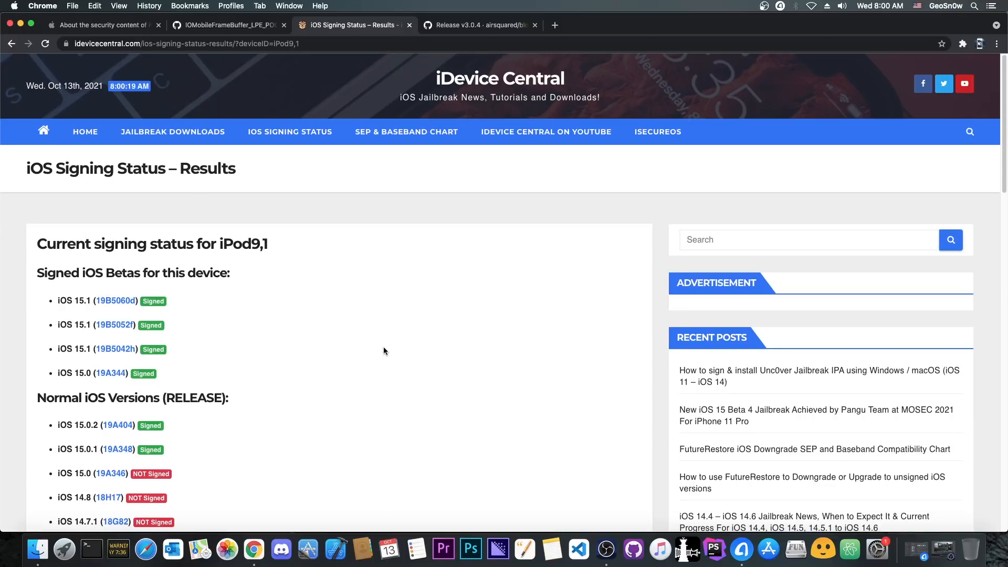
pyautogui.scroll(-3)
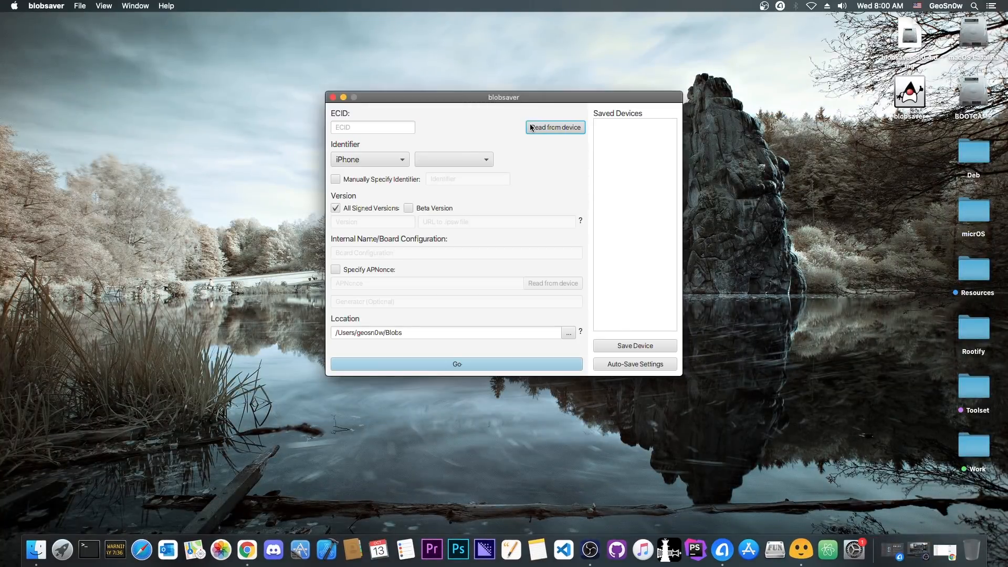
# Read the connected device's details into the reset blobsaver form.
pyautogui.click(334, 97)
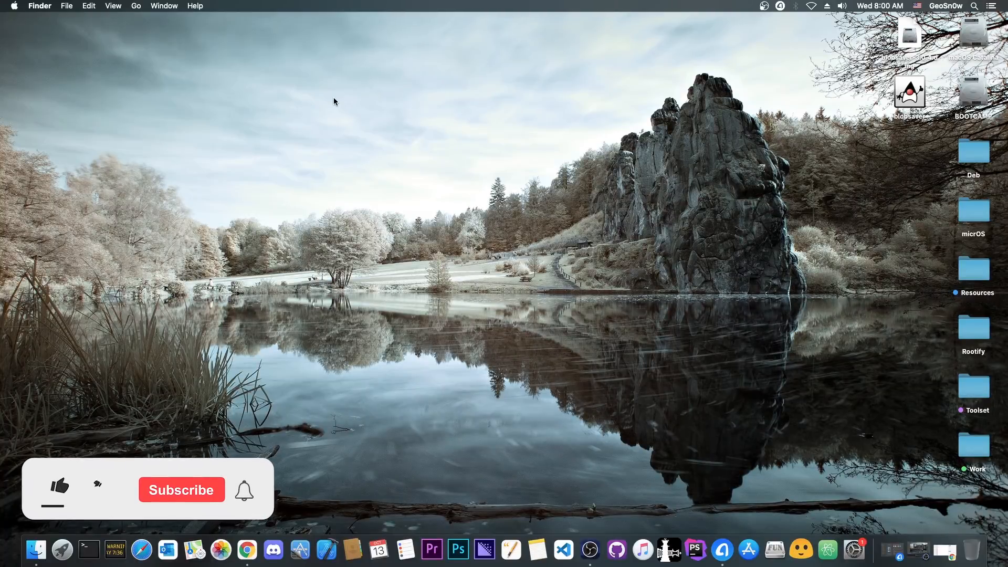
pyautogui.click(58, 487)
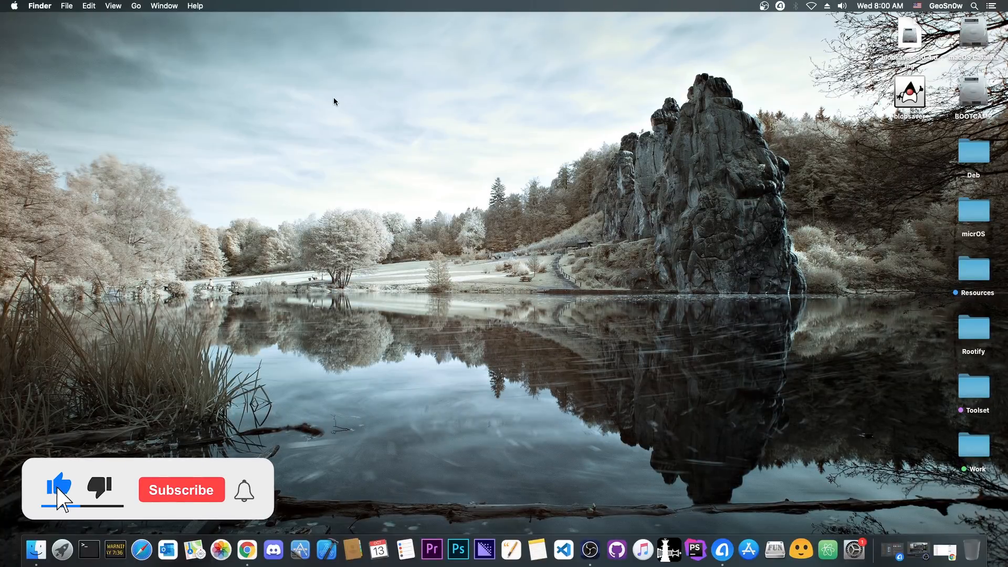
pyautogui.click(181, 490)
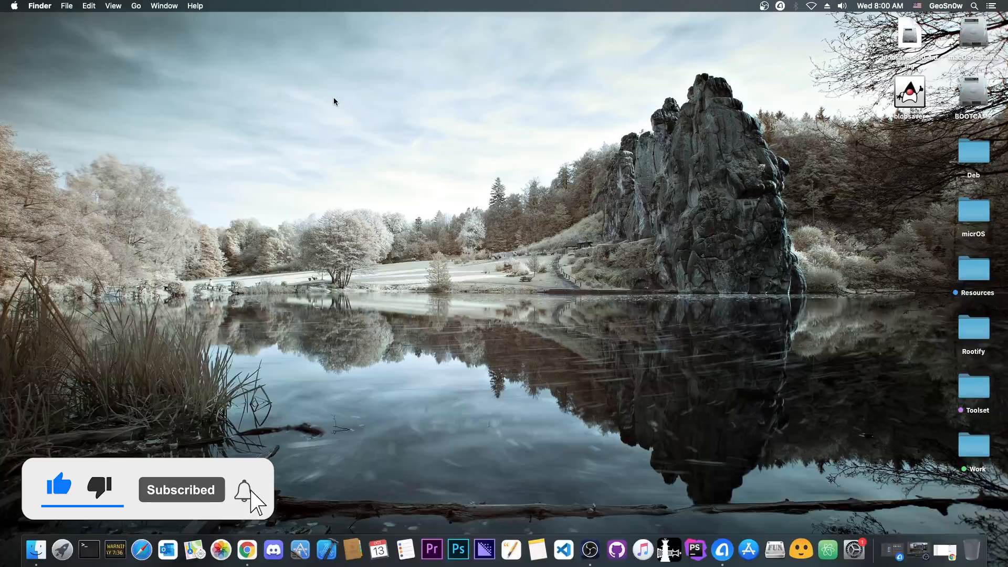